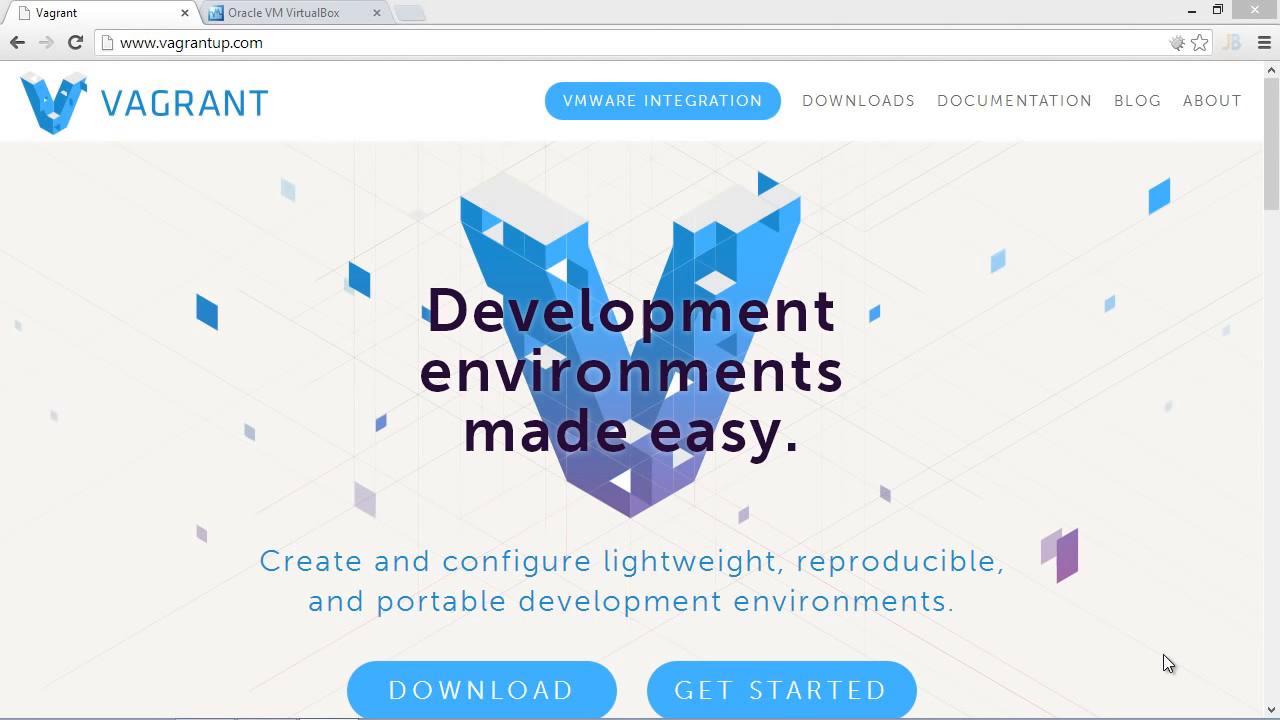
pyautogui.moveTo(340, 44)
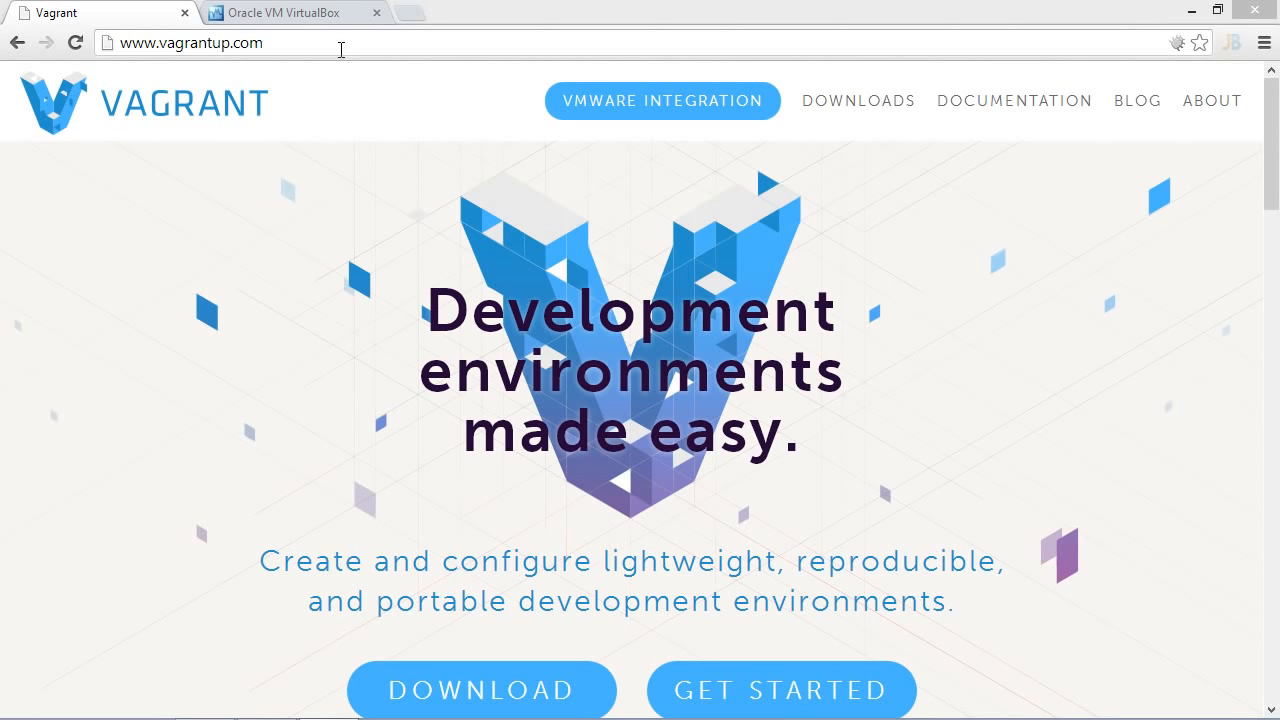
# Create a new empty project named Vagrant from the Welcome screen.
pyautogui.click(290, 12)
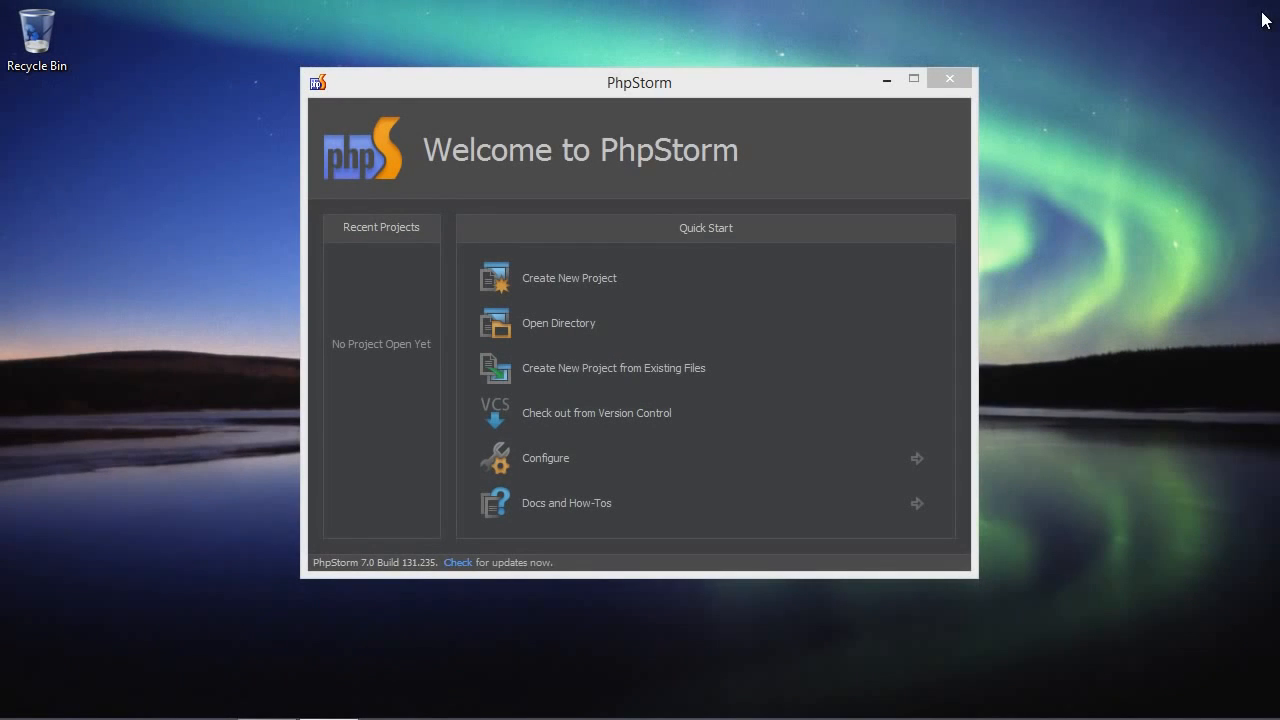
pyautogui.moveTo(1228, 24)
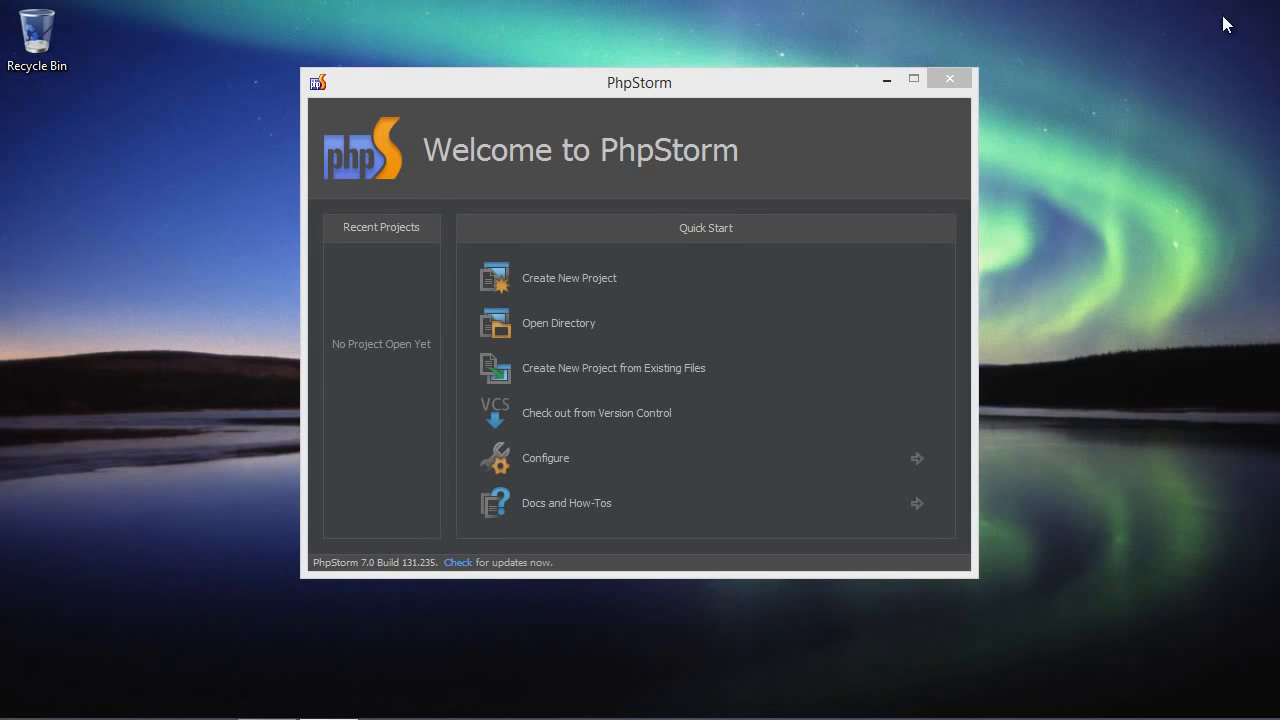
pyautogui.click(568, 278)
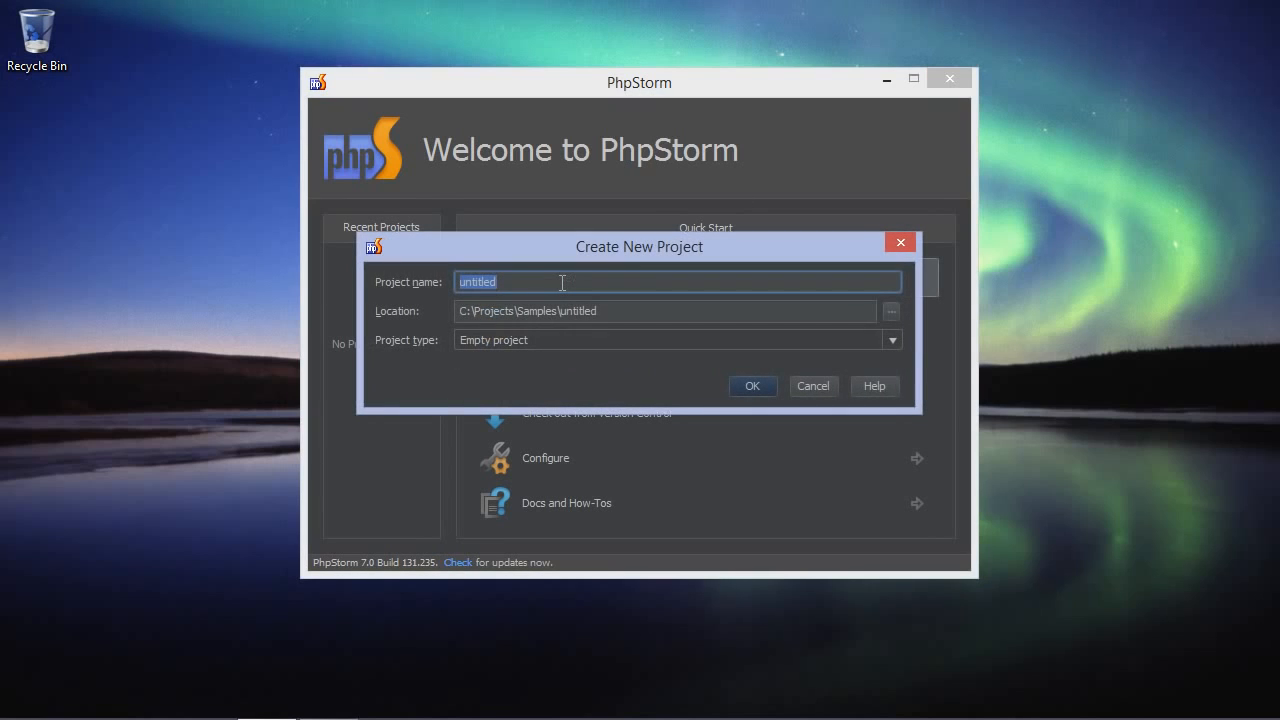
pyautogui.write('Vagrant')
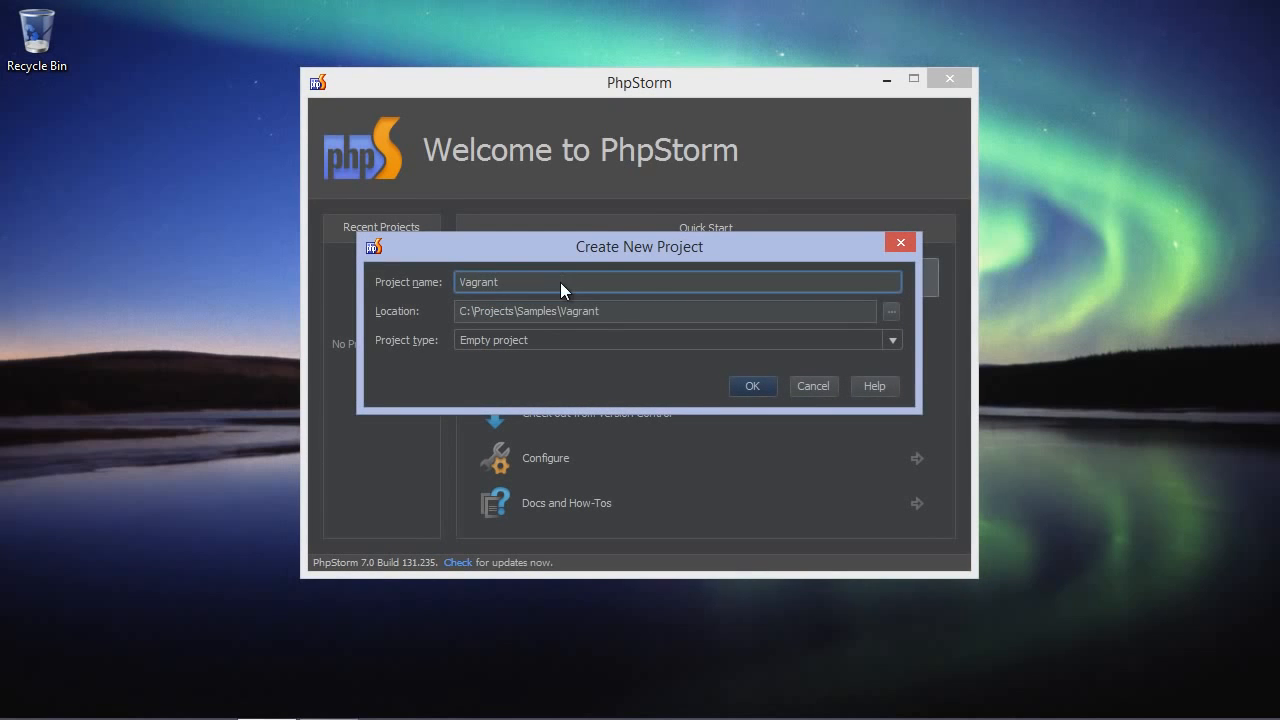
pyautogui.click(752, 386)
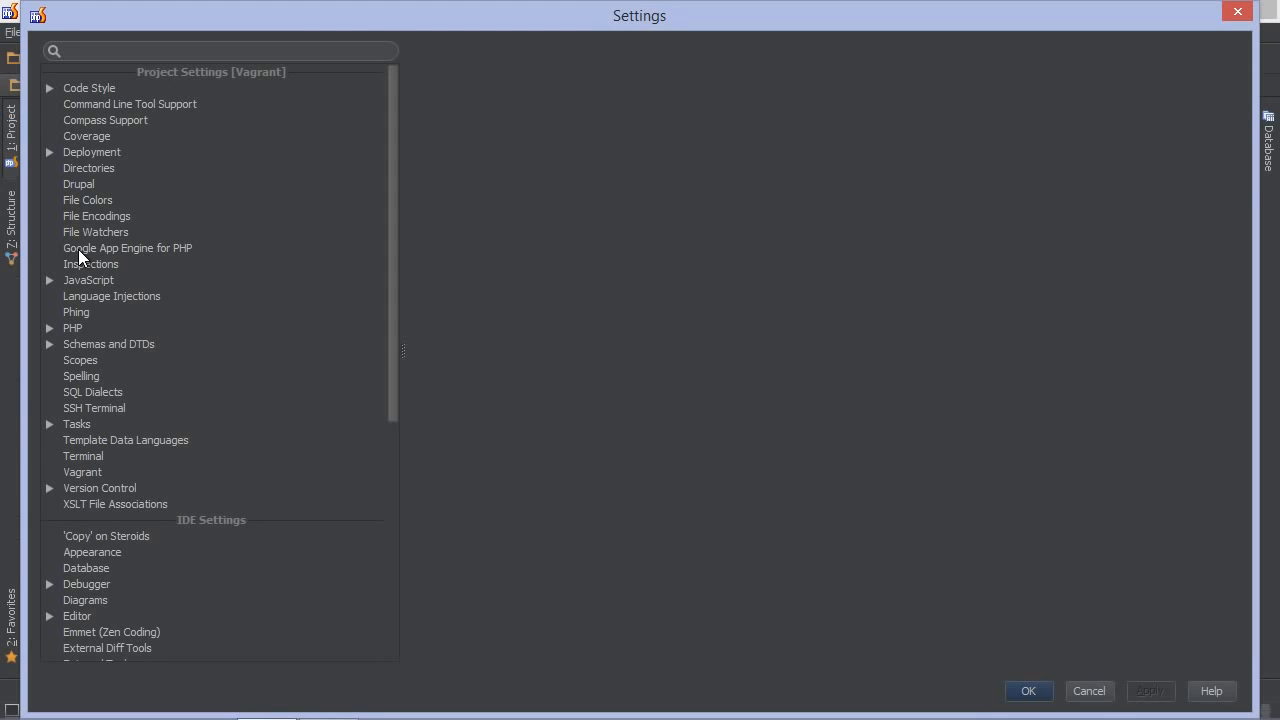
pyautogui.click(84, 472)
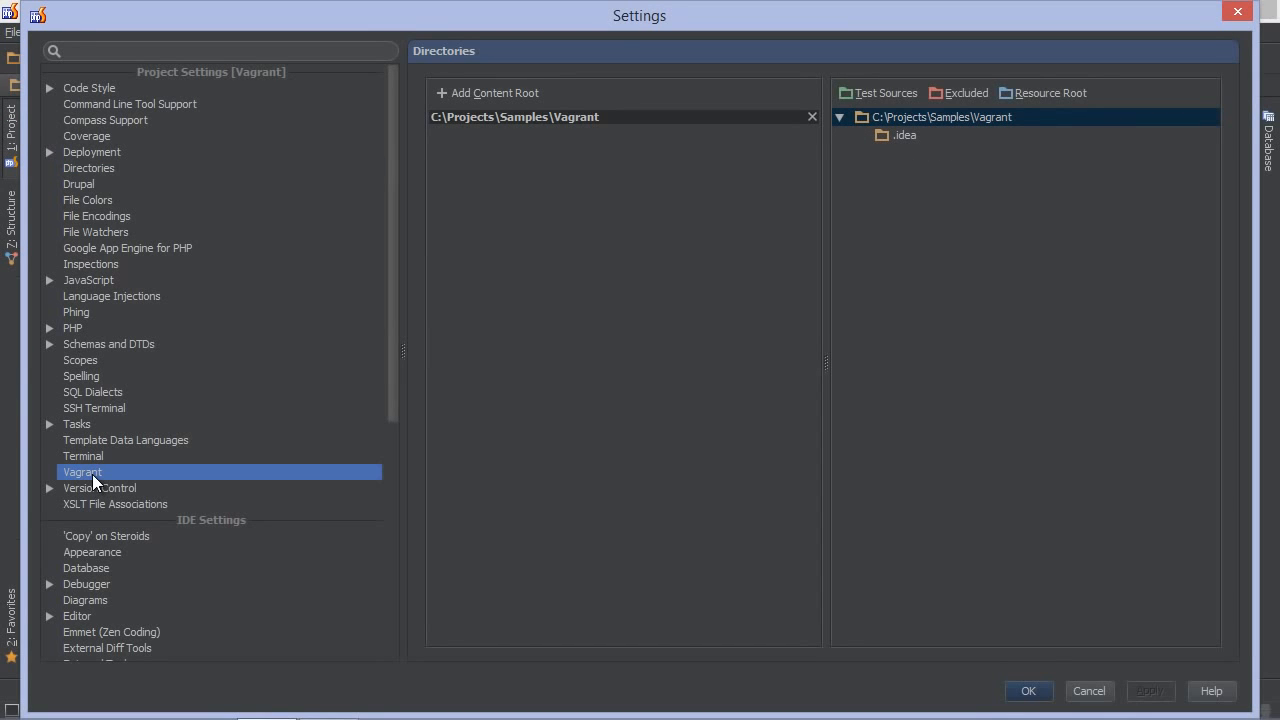
pyautogui.click(82, 472)
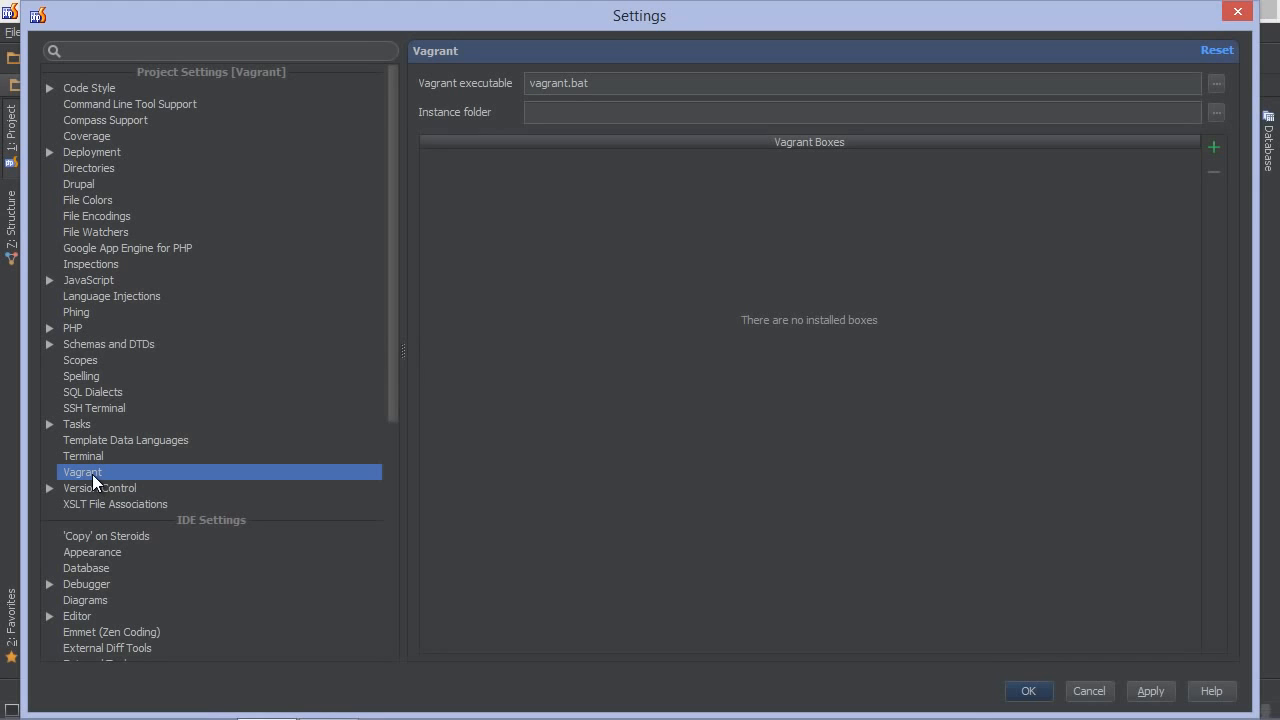
pyautogui.moveTo(304, 472)
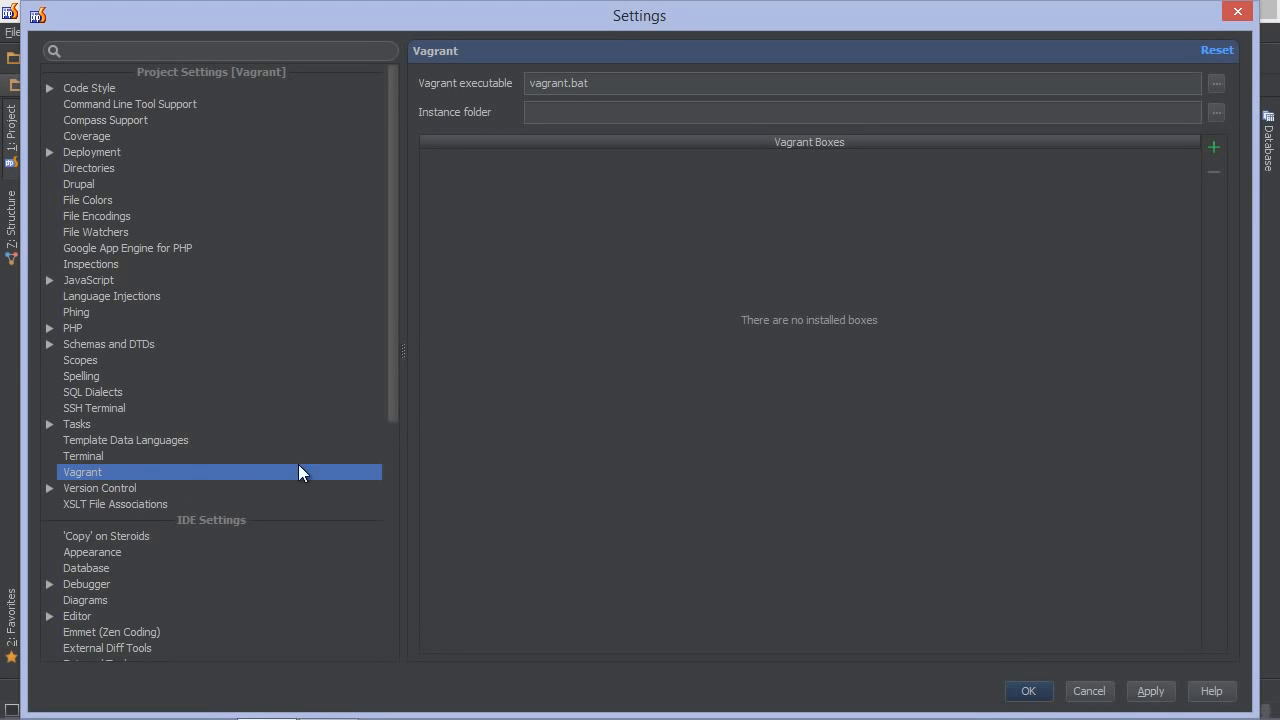
pyautogui.click(1212, 148)
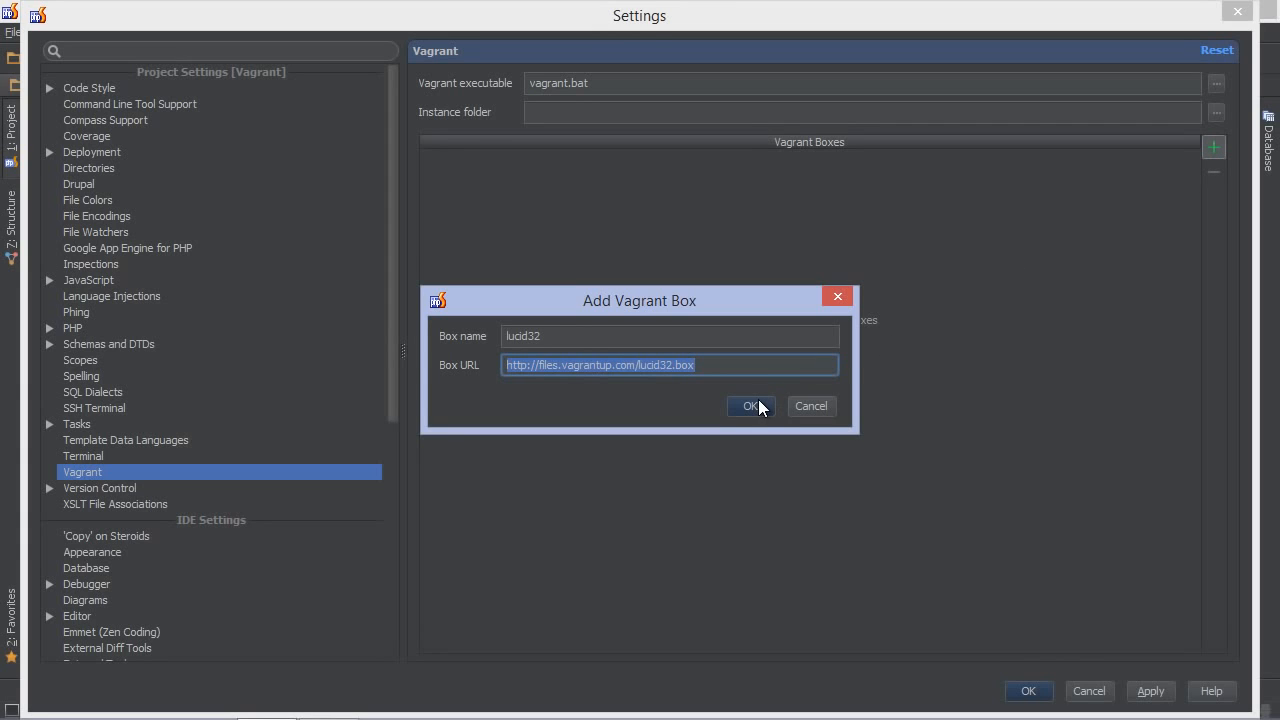
pyautogui.click(748, 406)
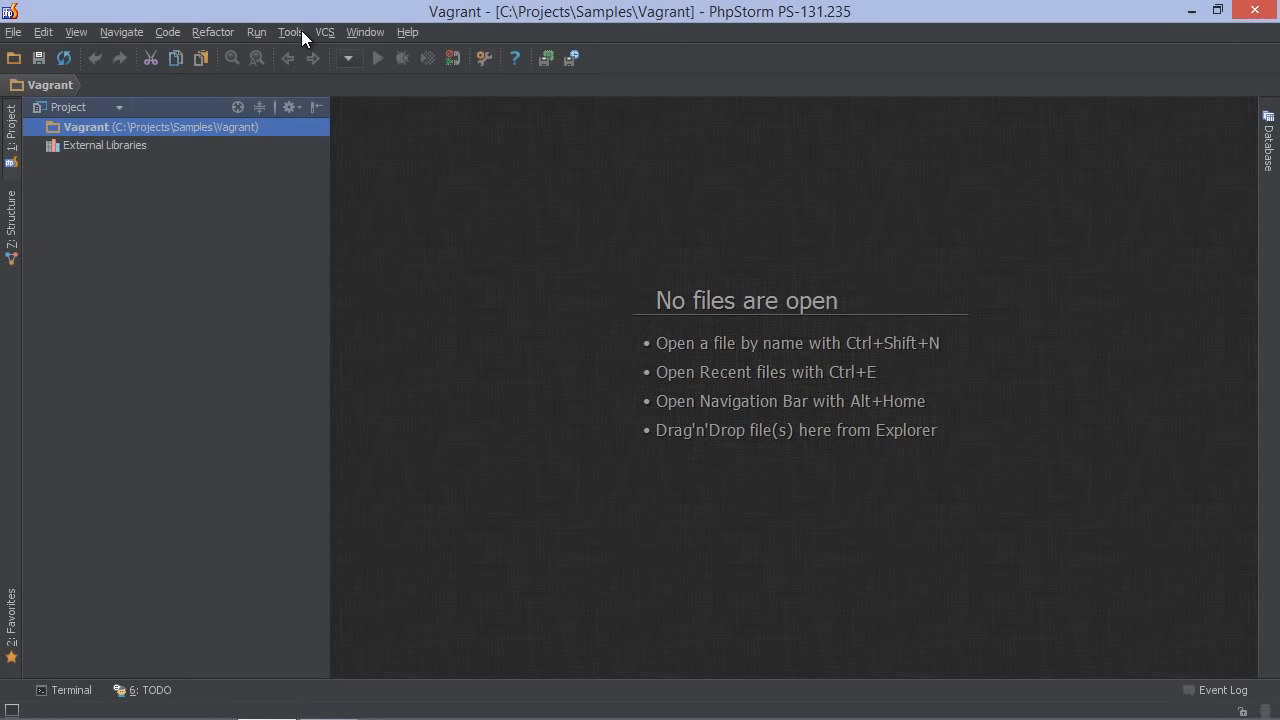
# Run Vagrant Init in Project Root and reveal the new Vagrantfile in the project tree.
pyautogui.click(290, 32)
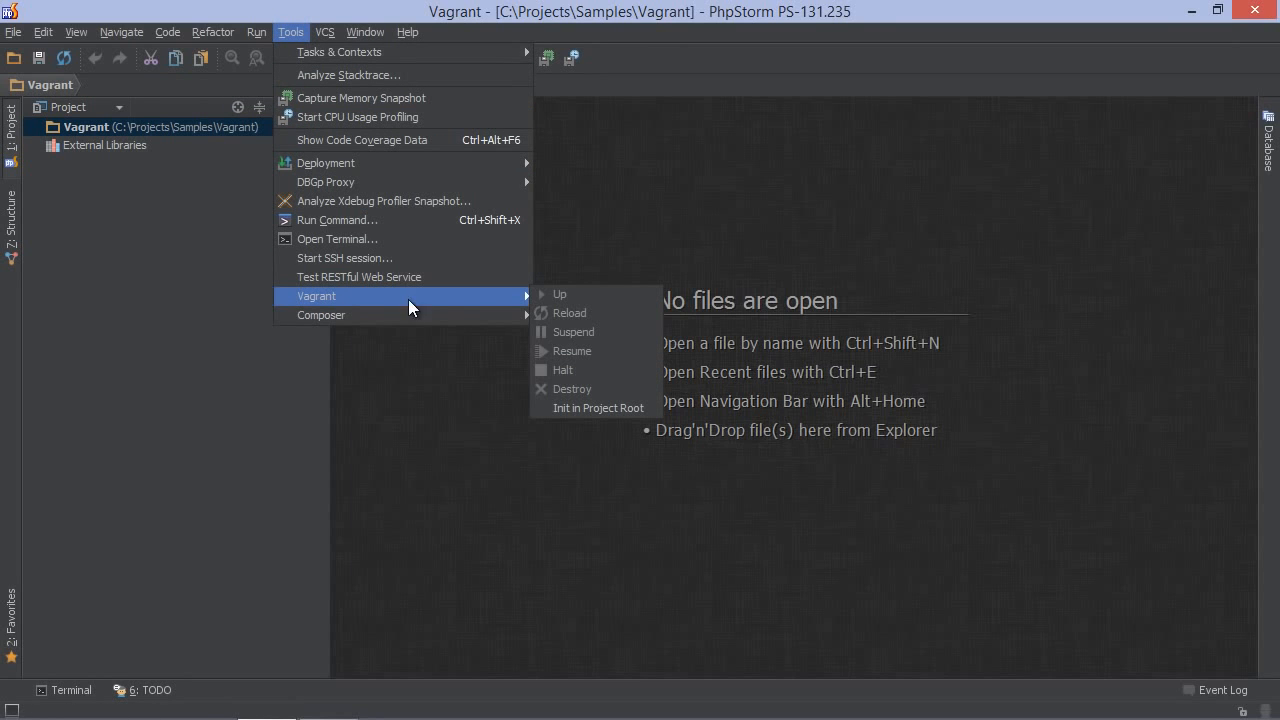
pyautogui.moveTo(596, 408)
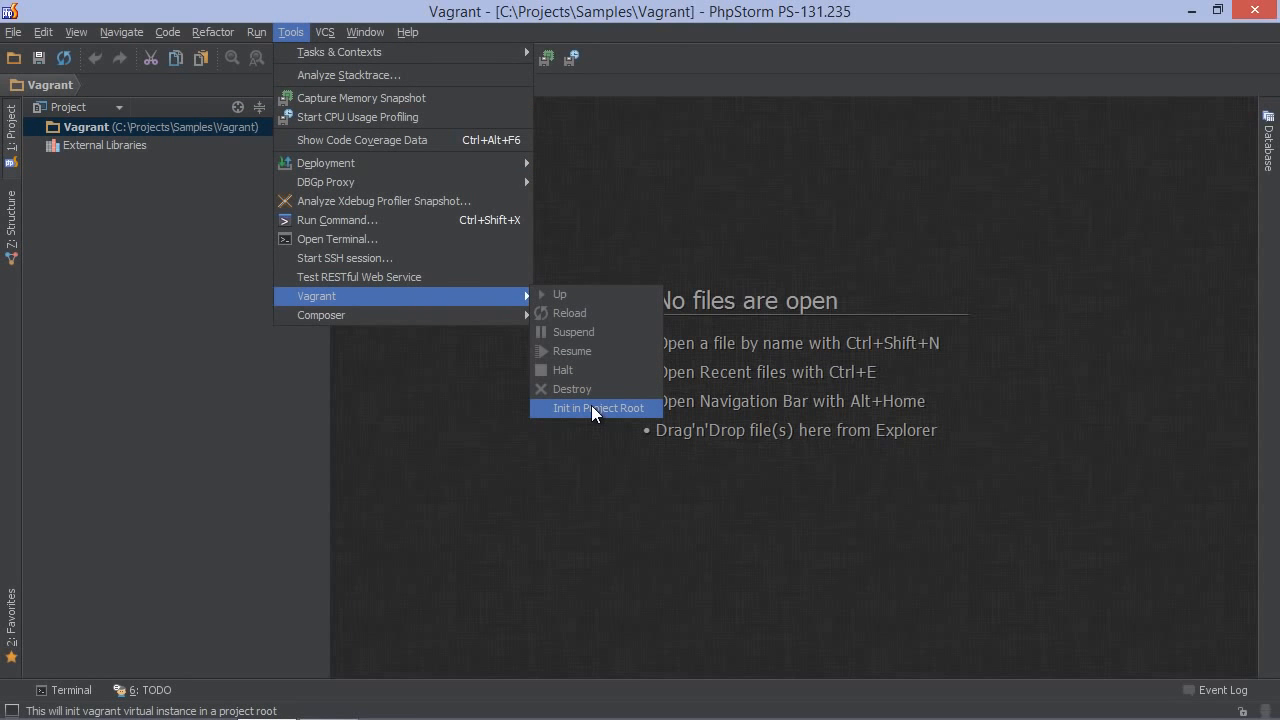
pyautogui.click(596, 408)
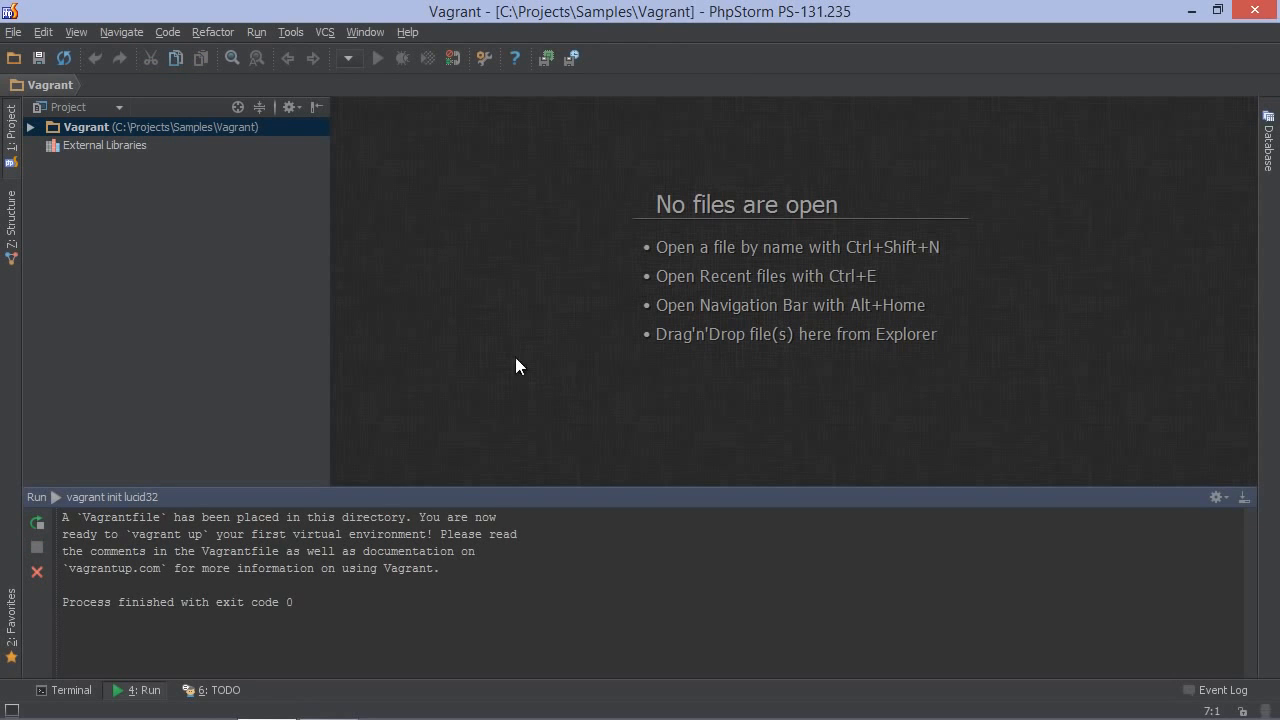
pyautogui.click(30, 126)
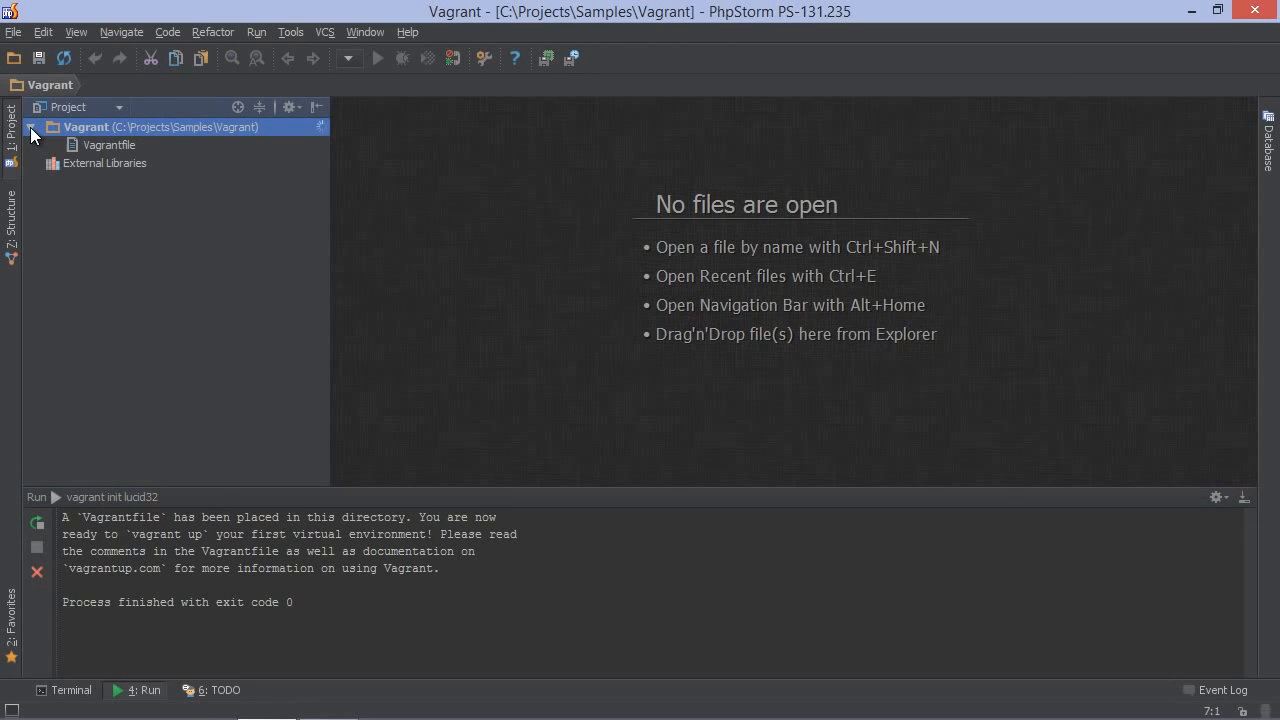
# Edit the Vagrantfile's synced_folder line to map "./public" to "/phpstorm_project".
pyautogui.doubleClick(108, 144)
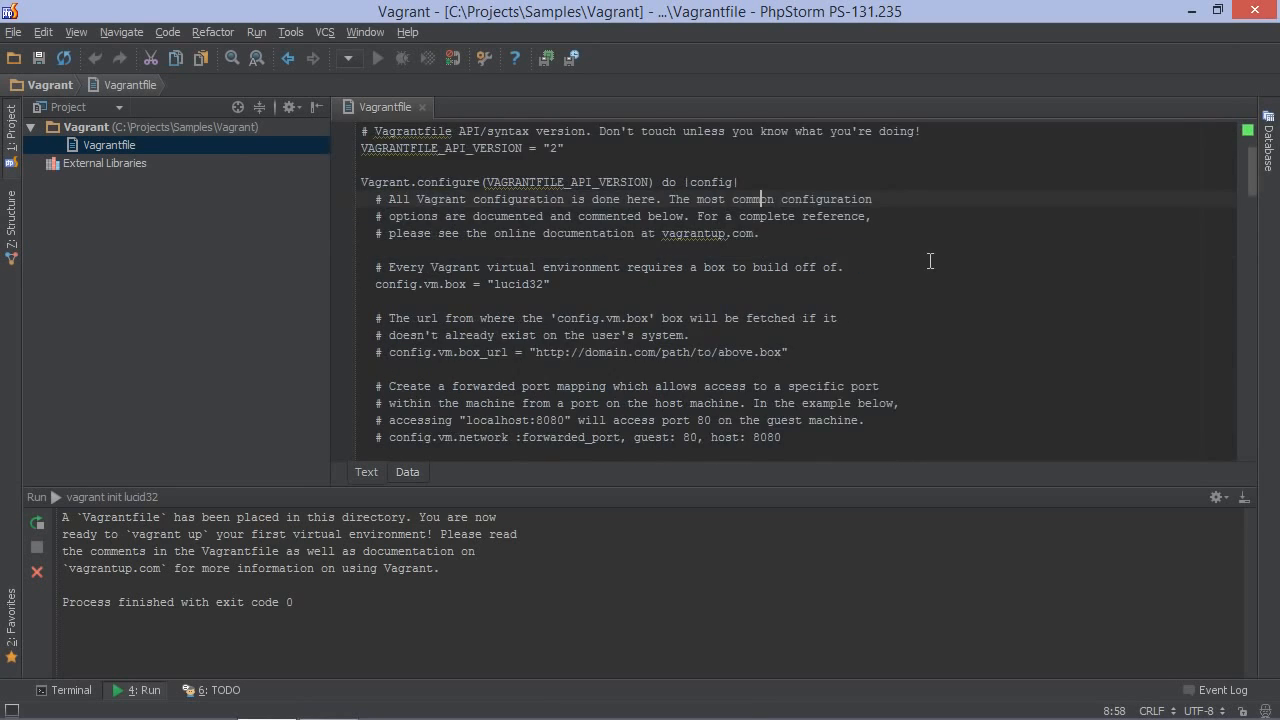
pyautogui.scroll(-3)
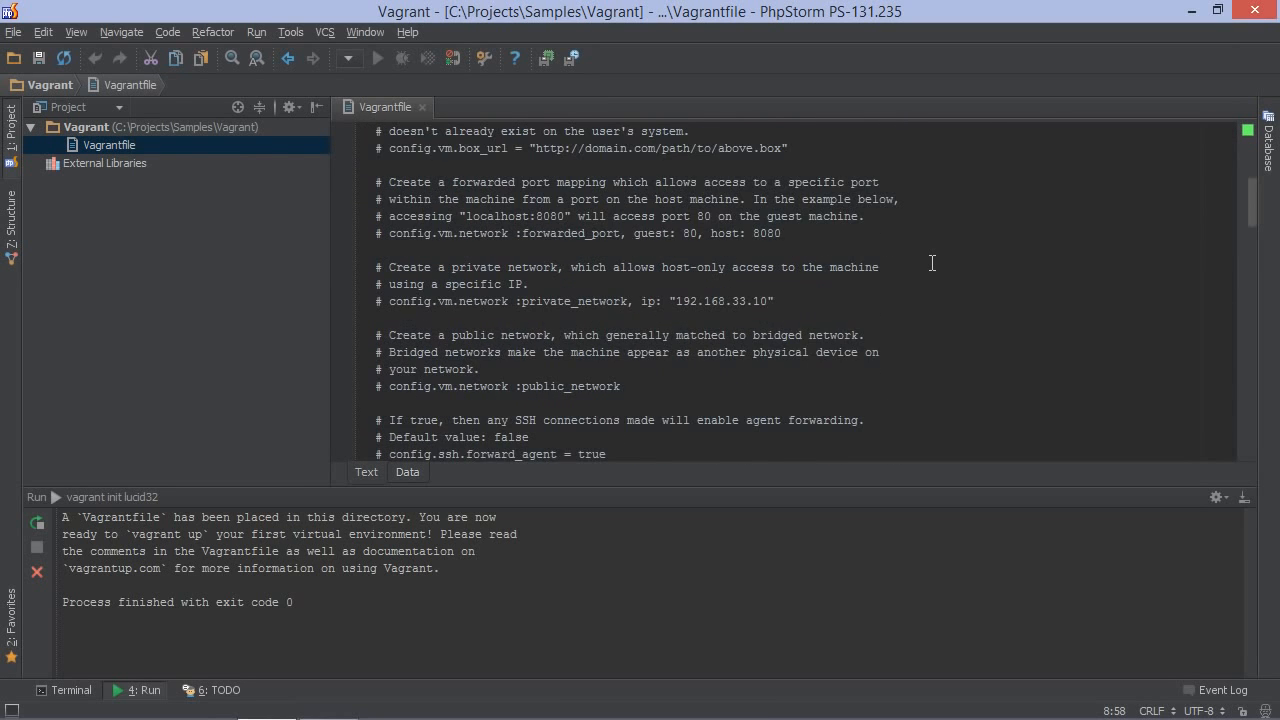
pyautogui.scroll(-3)
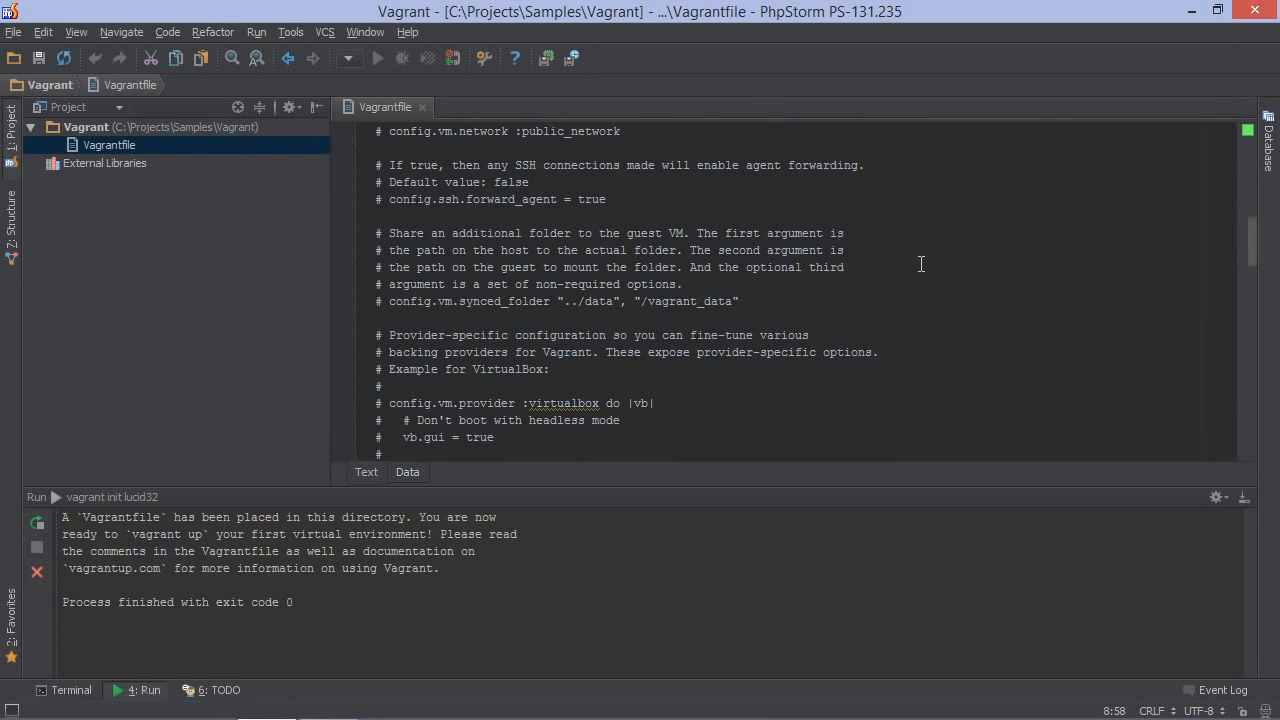
pyautogui.click(392, 300)
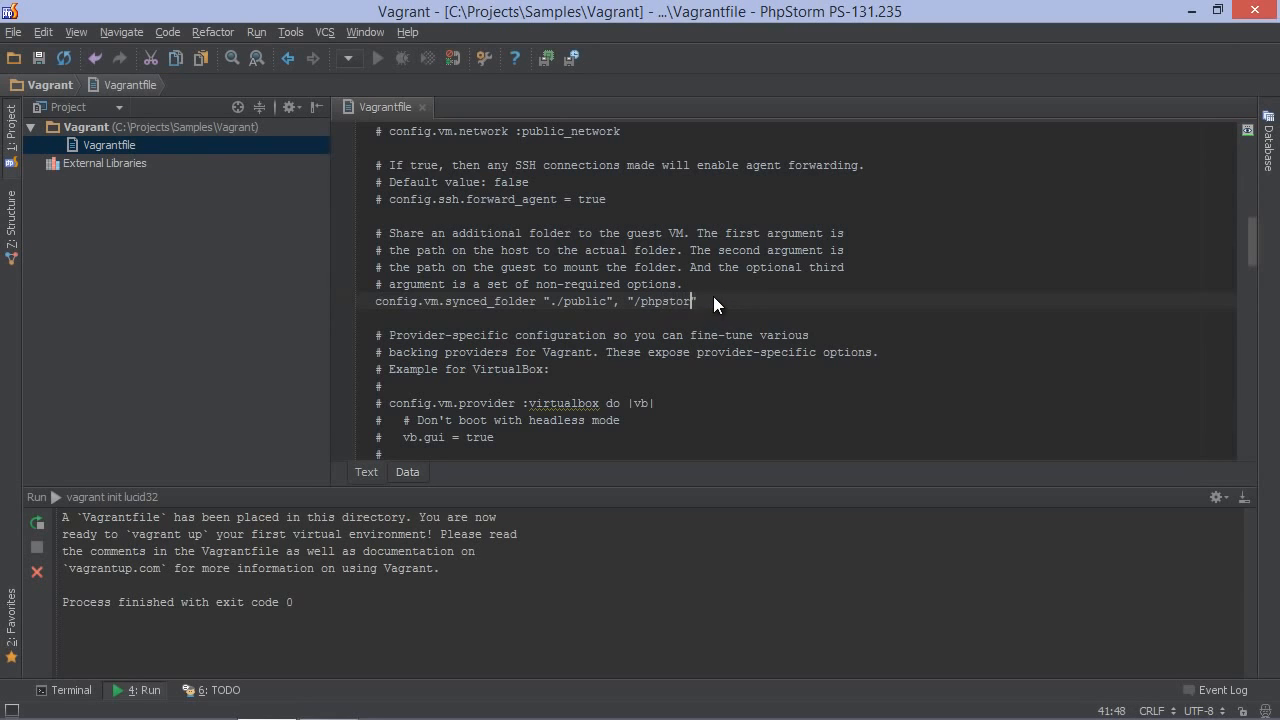
pyautogui.write('m_project')
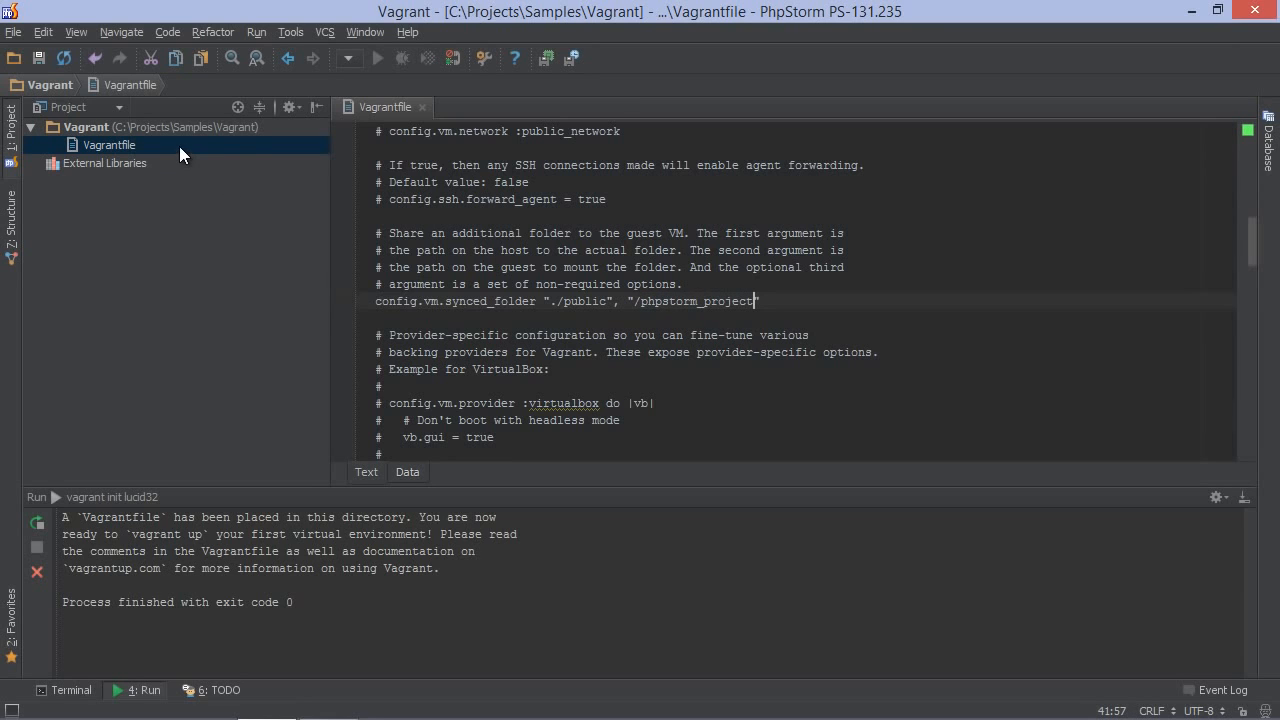
# Create a public directory holding a new test.html file, then return to the Vagrantfile.
pyautogui.rightClick(84, 126)
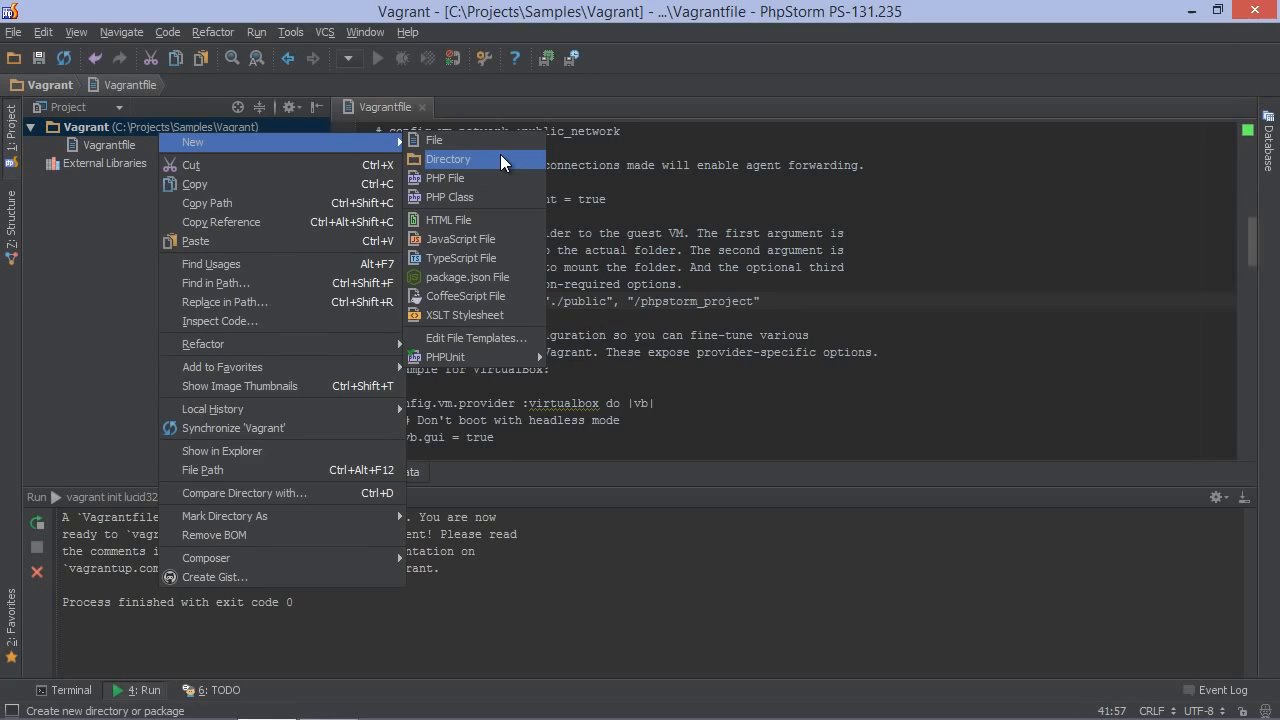
pyautogui.click(448, 160)
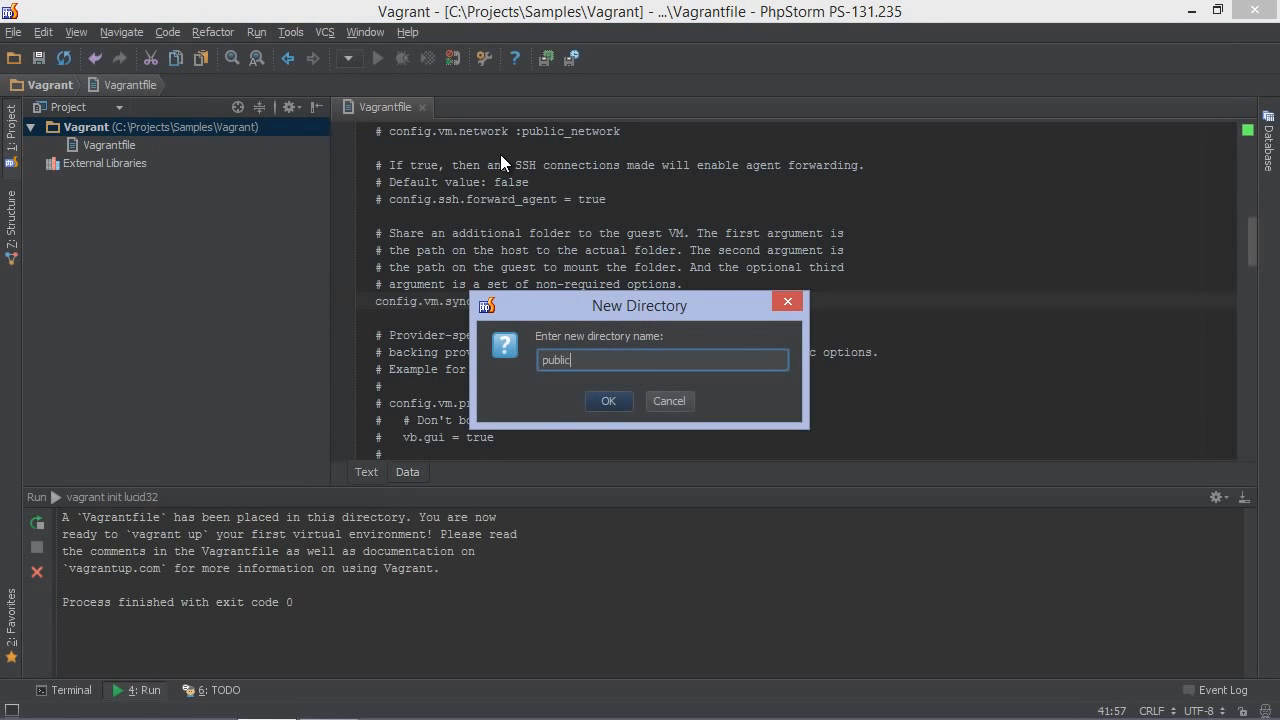
pyautogui.click(608, 400)
pyautogui.write('test')
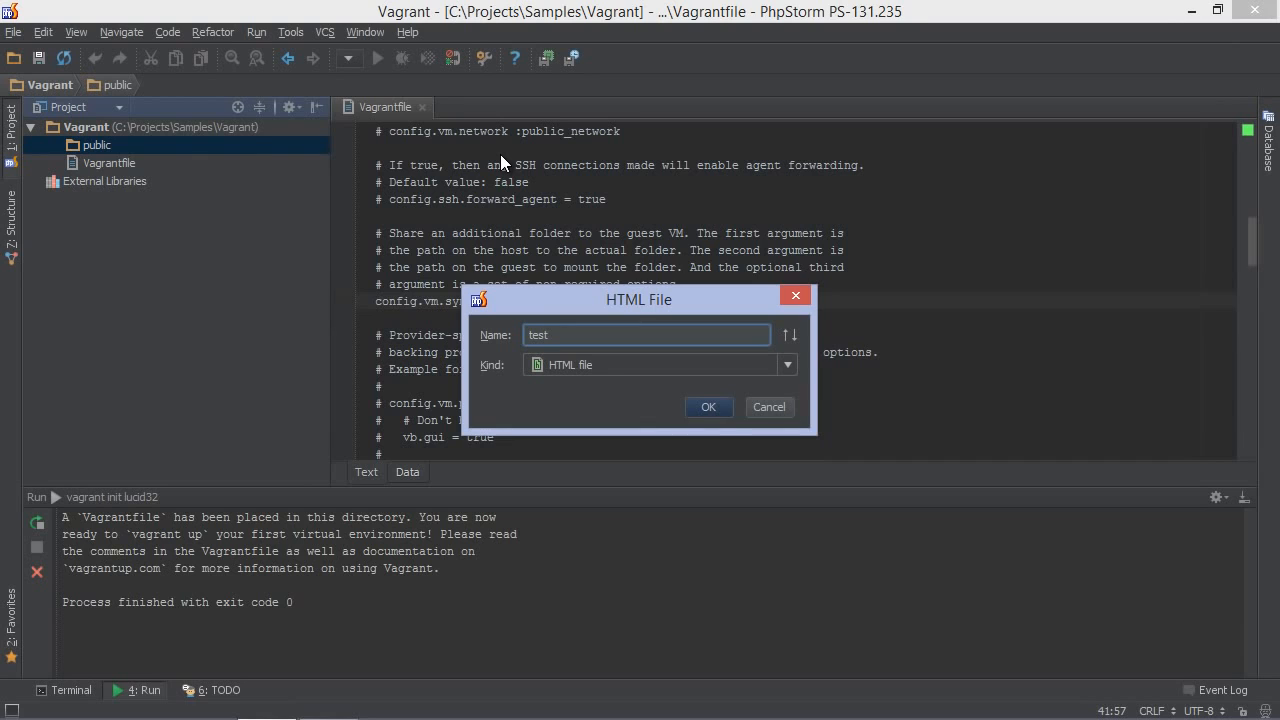
pyautogui.click(708, 408)
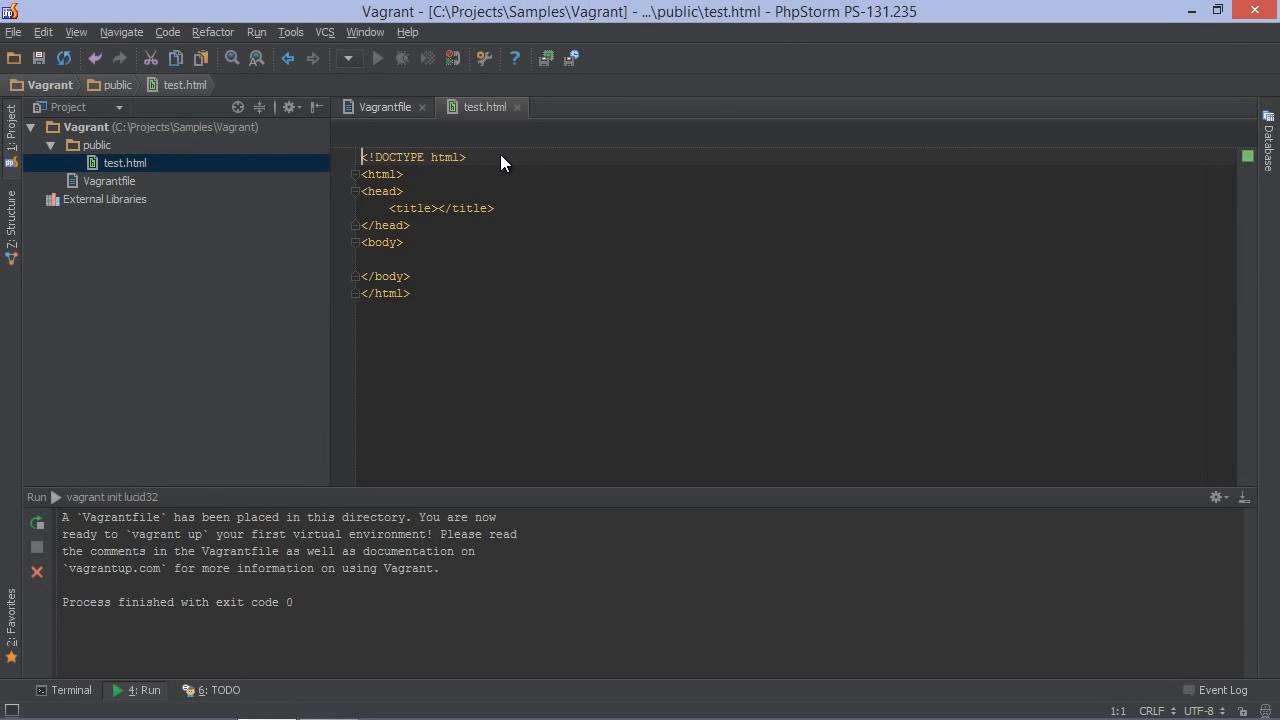
pyautogui.click(384, 108)
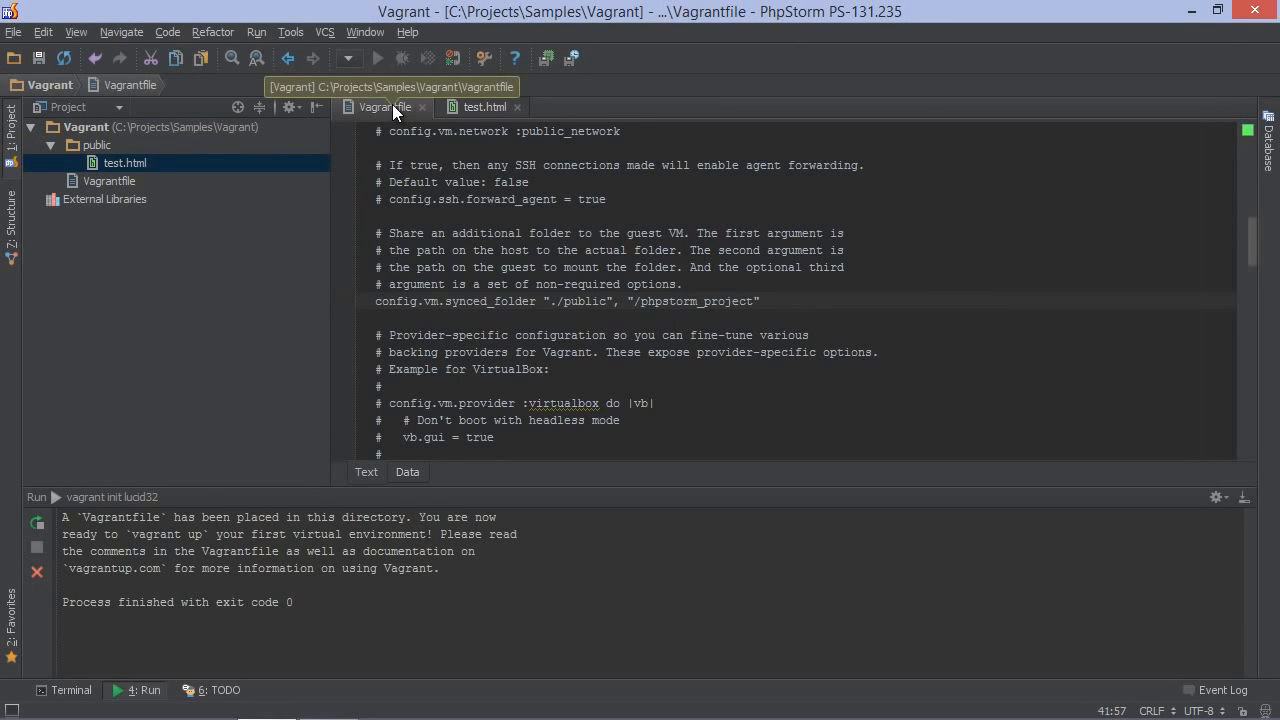
# Run Vagrant Up to boot the VM and mount /vagrant and /phpstorm_project.
pyautogui.click(290, 32)
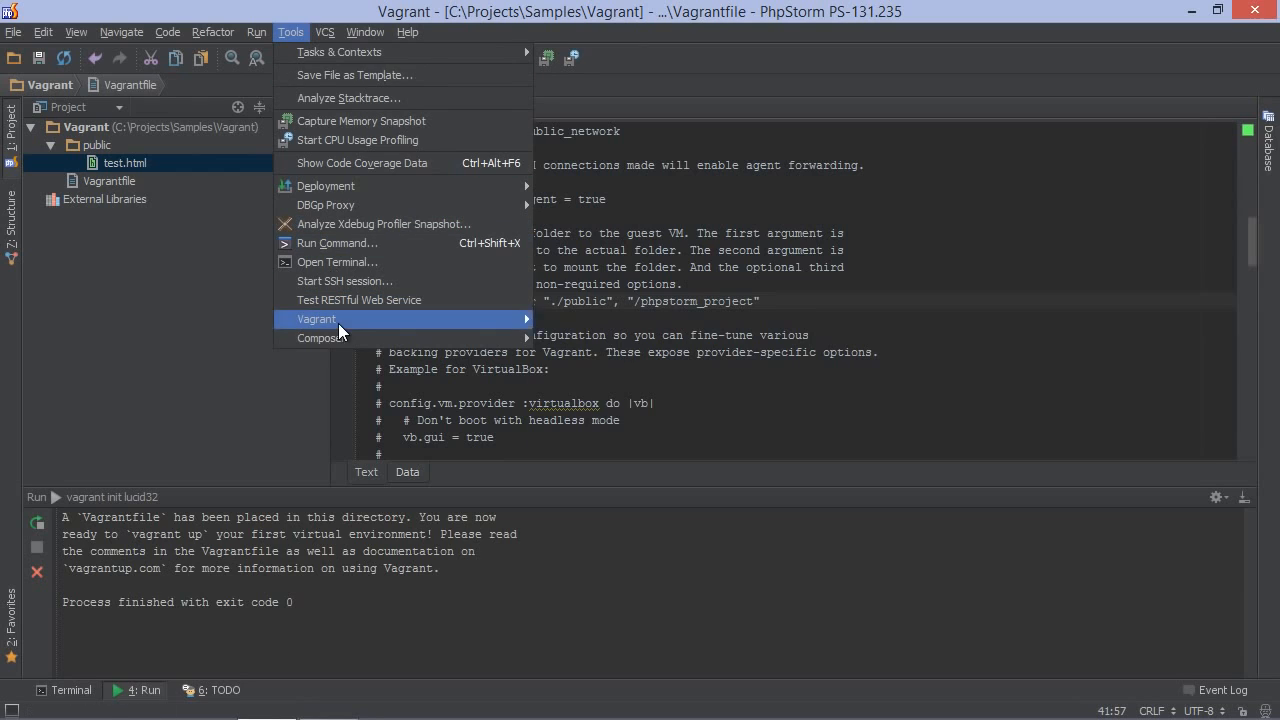
pyautogui.moveTo(316, 320)
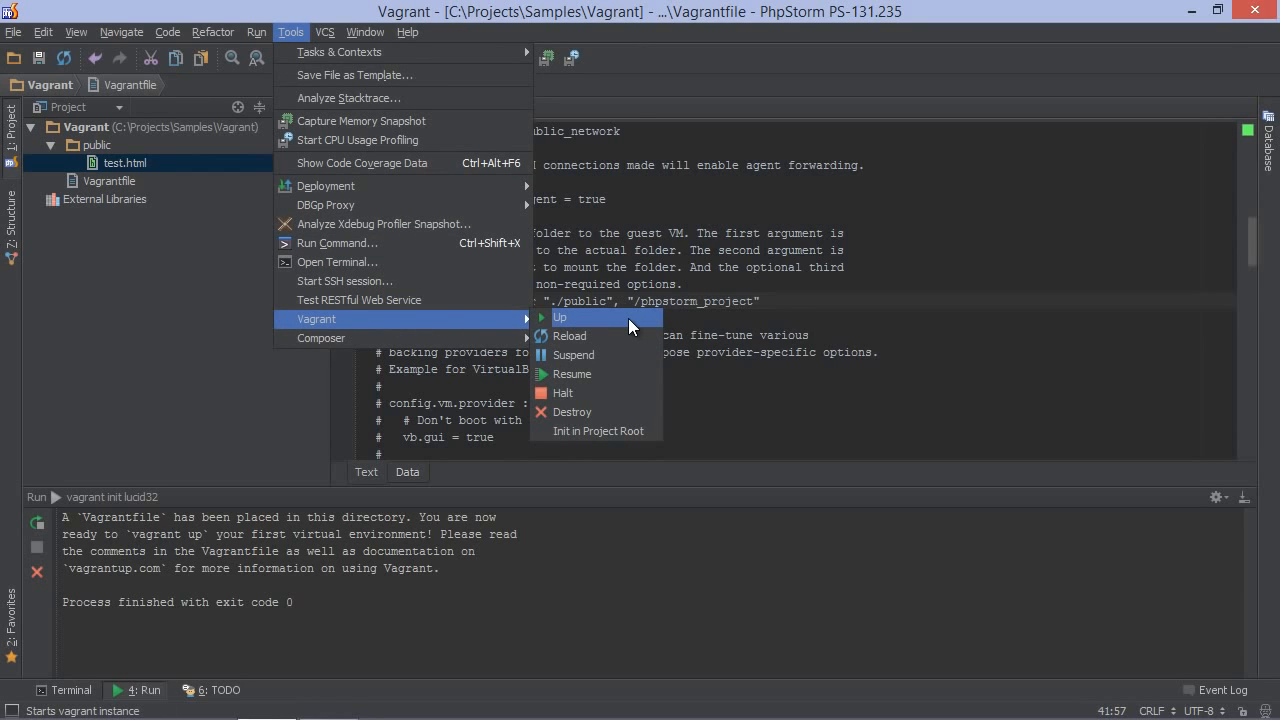
pyautogui.click(560, 316)
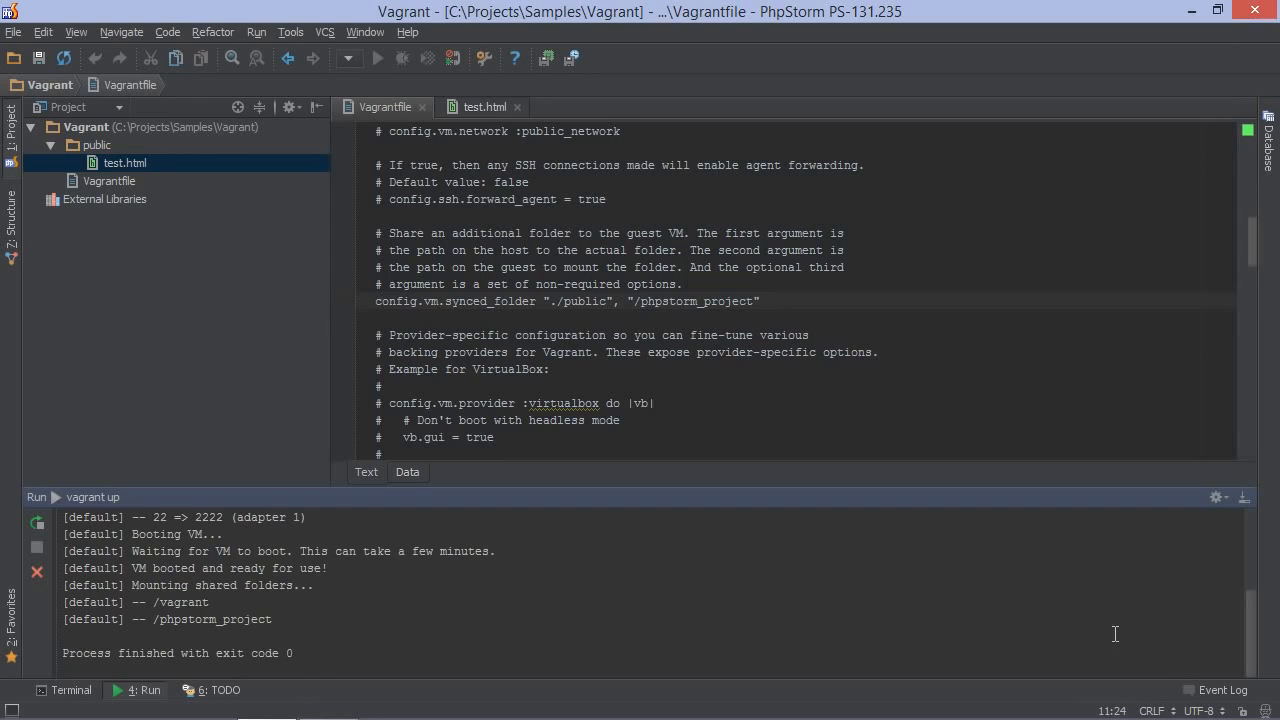
pyautogui.click(292, 32)
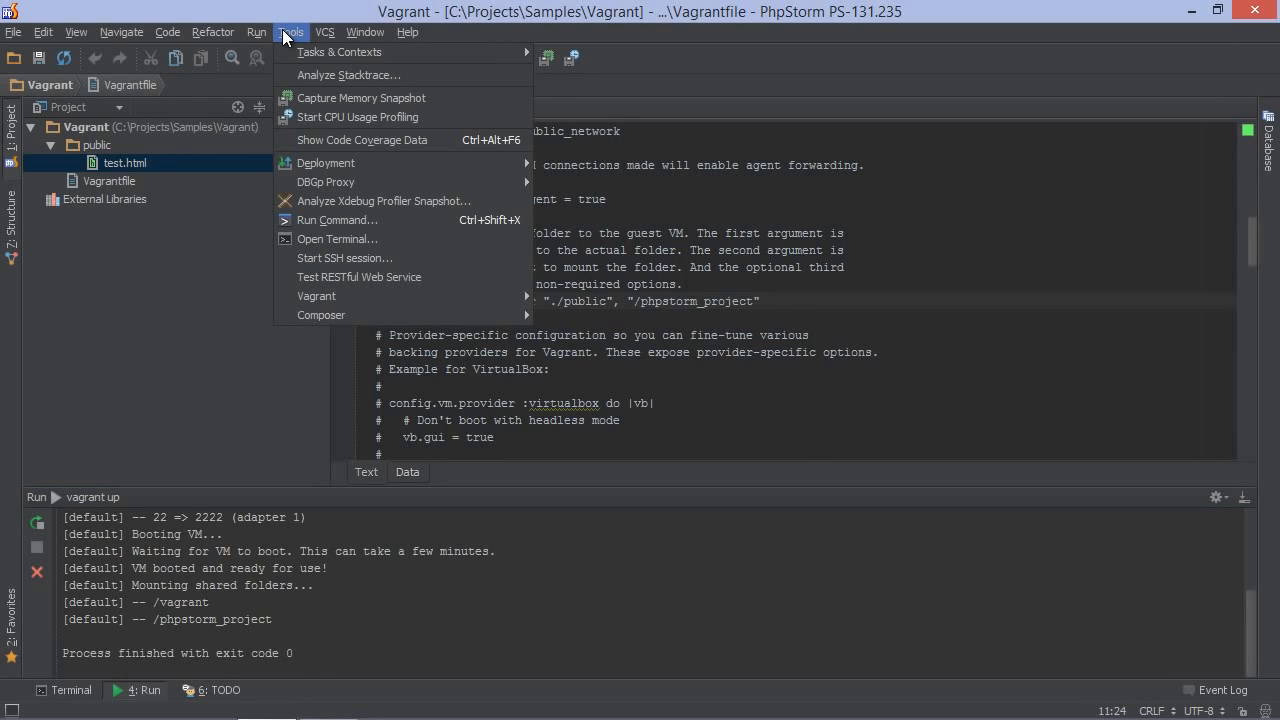
pyautogui.moveTo(344, 258)
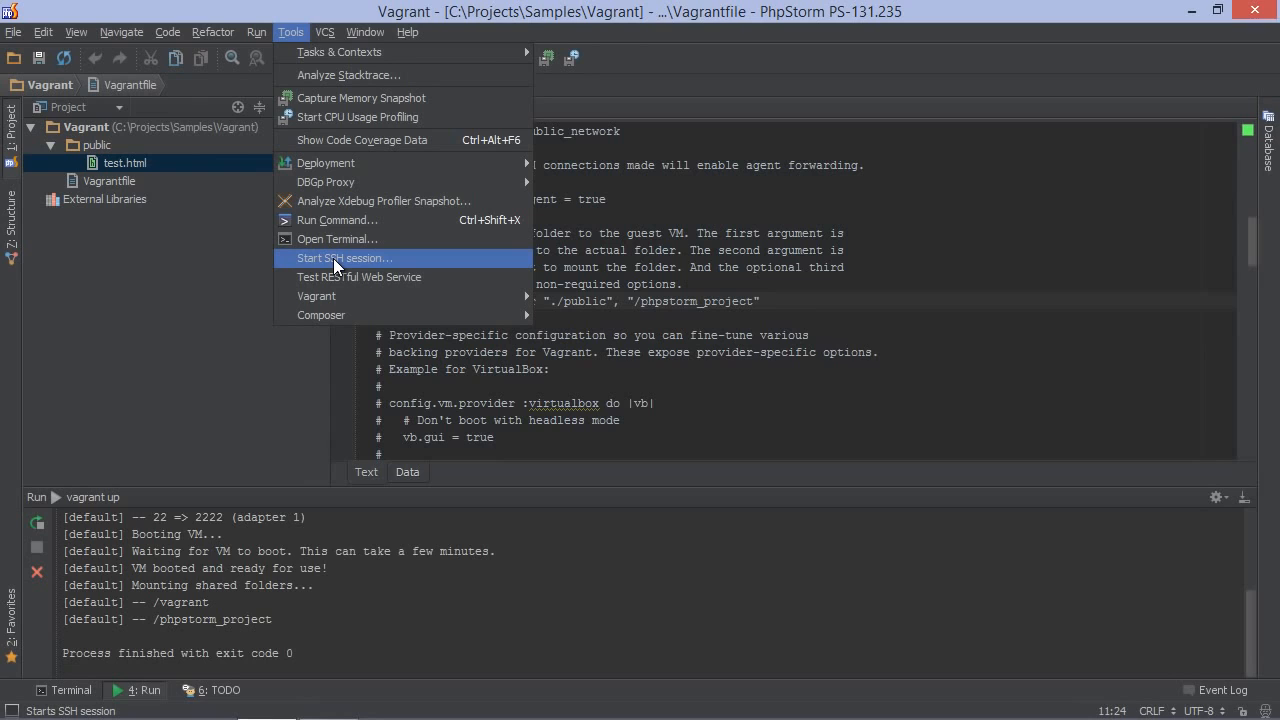
# In an SSH session run top, list /phpstorm_project, and write 'Hello world' into test.html with vim.
pyautogui.click(344, 258)
pyautogui.write('top')
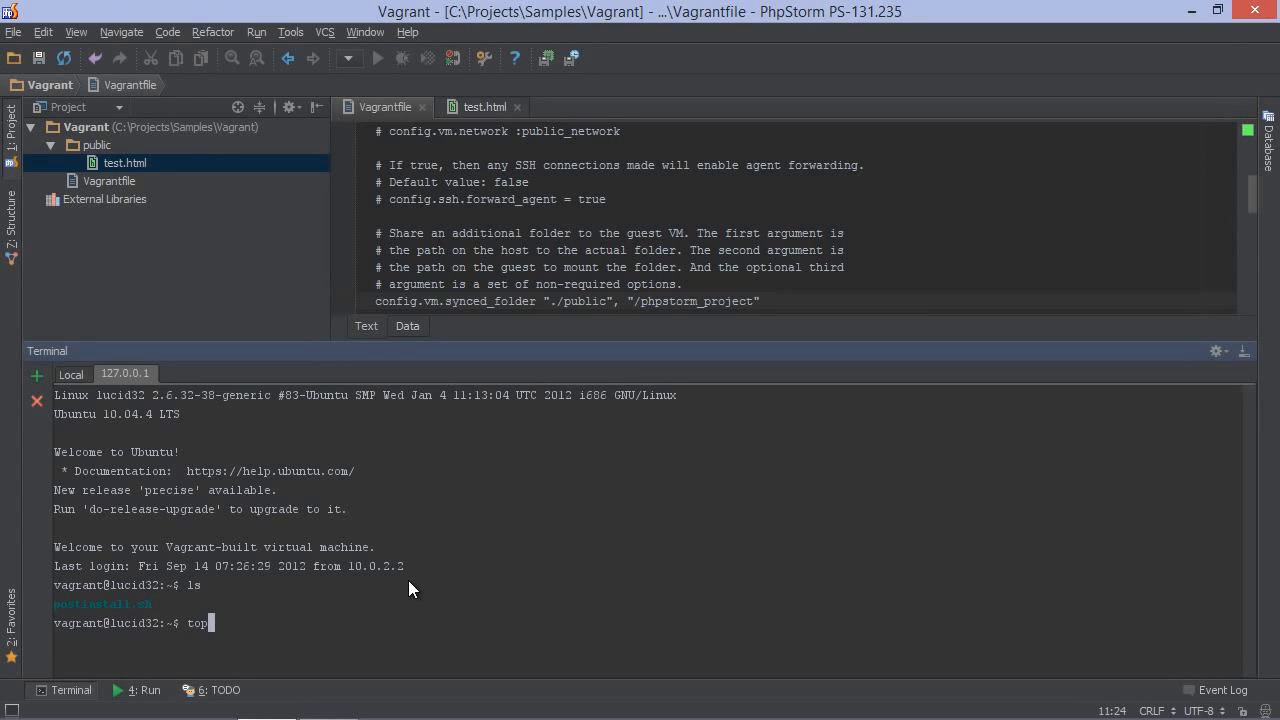
pyautogui.press('Return')
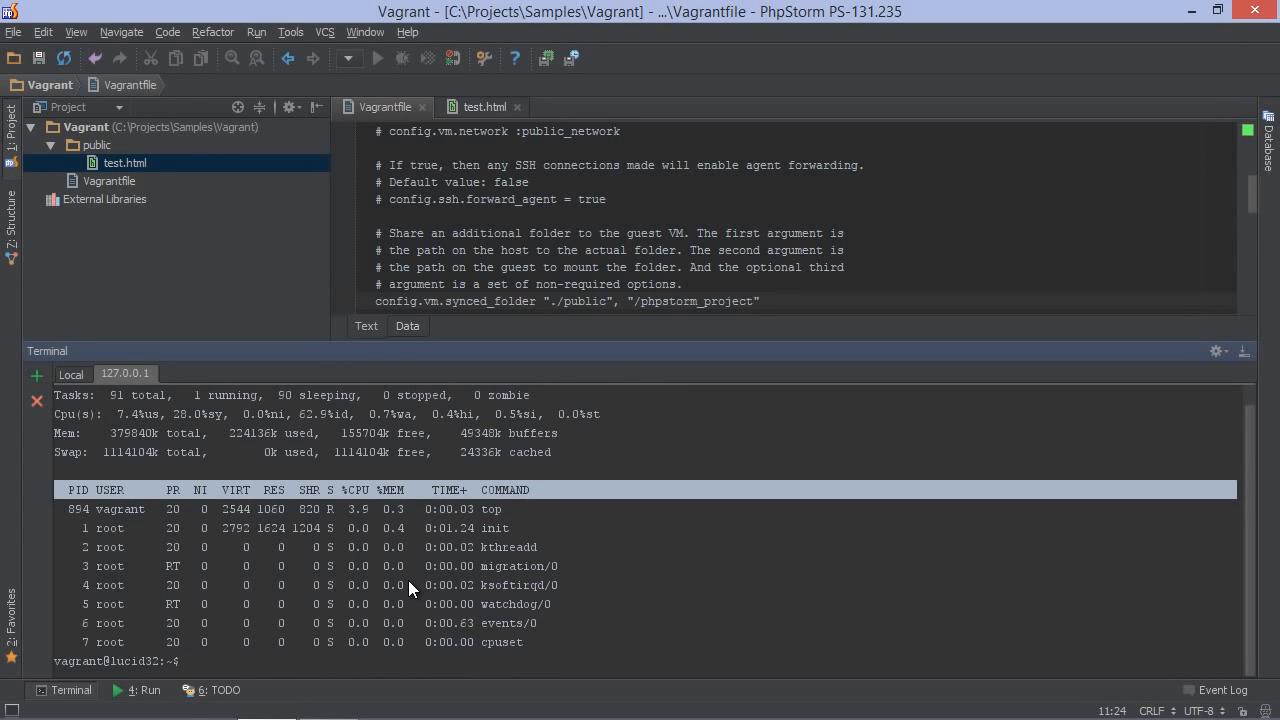
pyautogui.write('cd /phpstorm_project/')
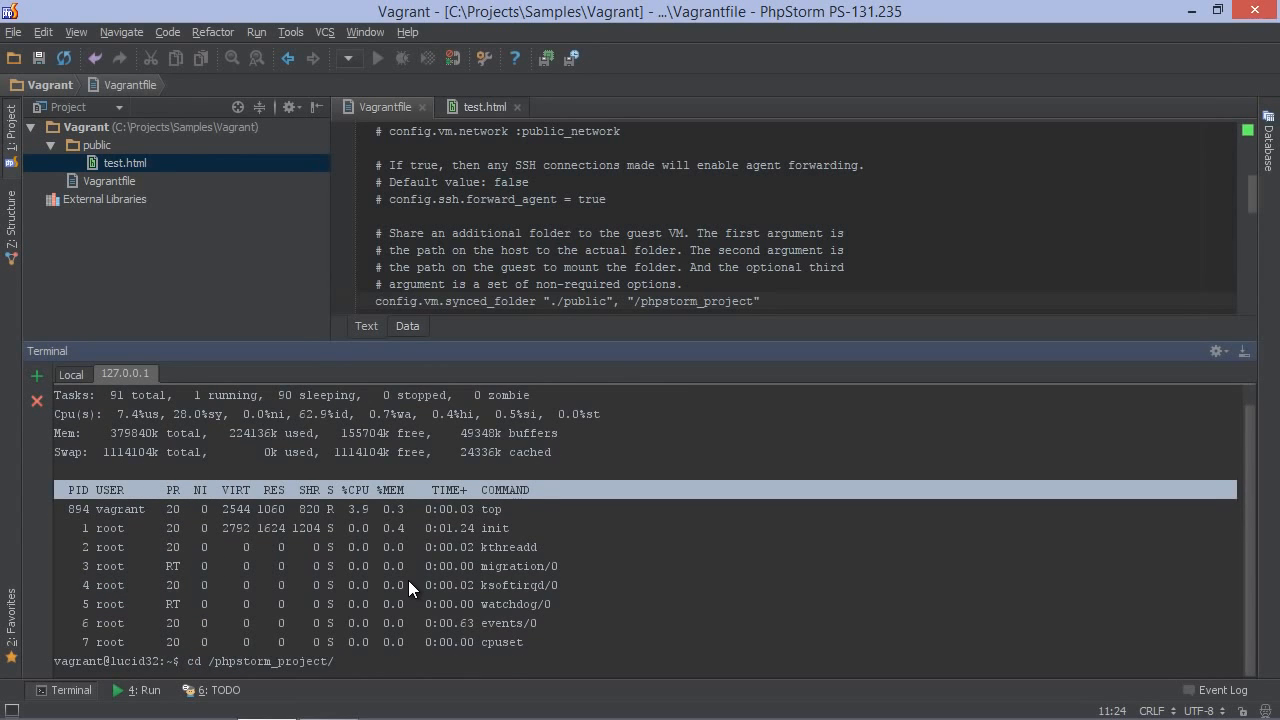
pyautogui.write('ls')
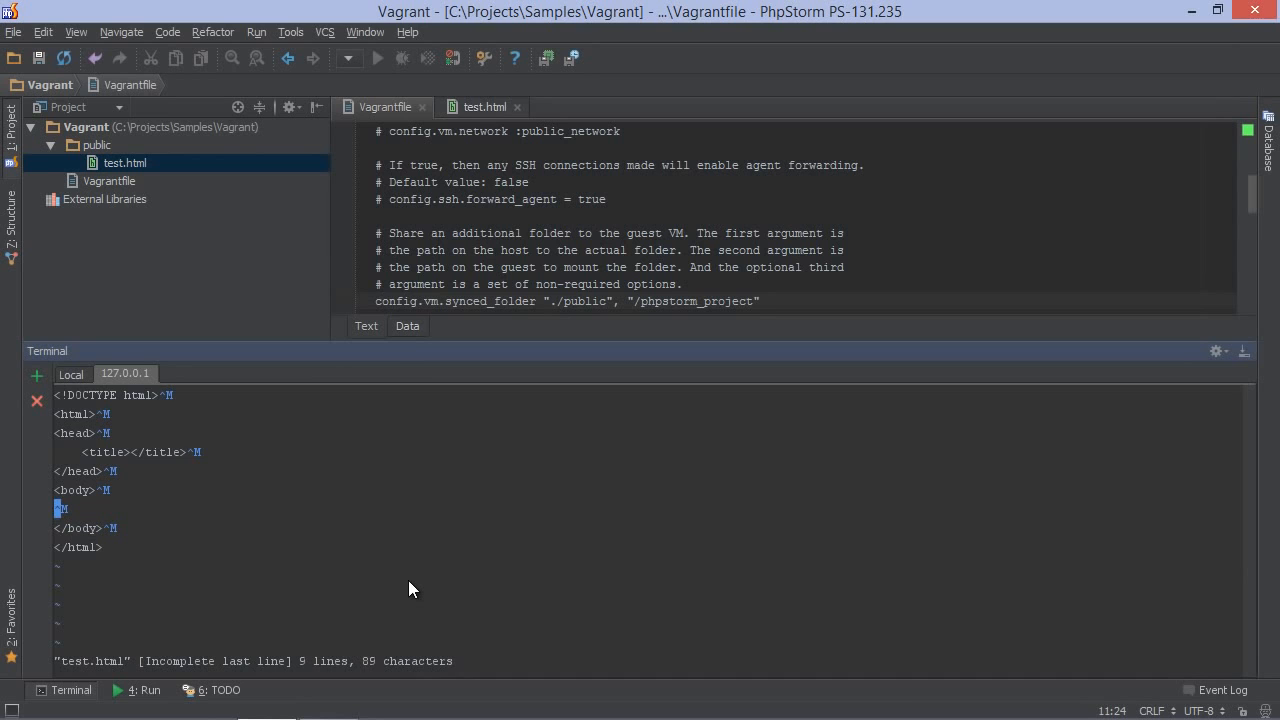
pyautogui.write('Hello world')
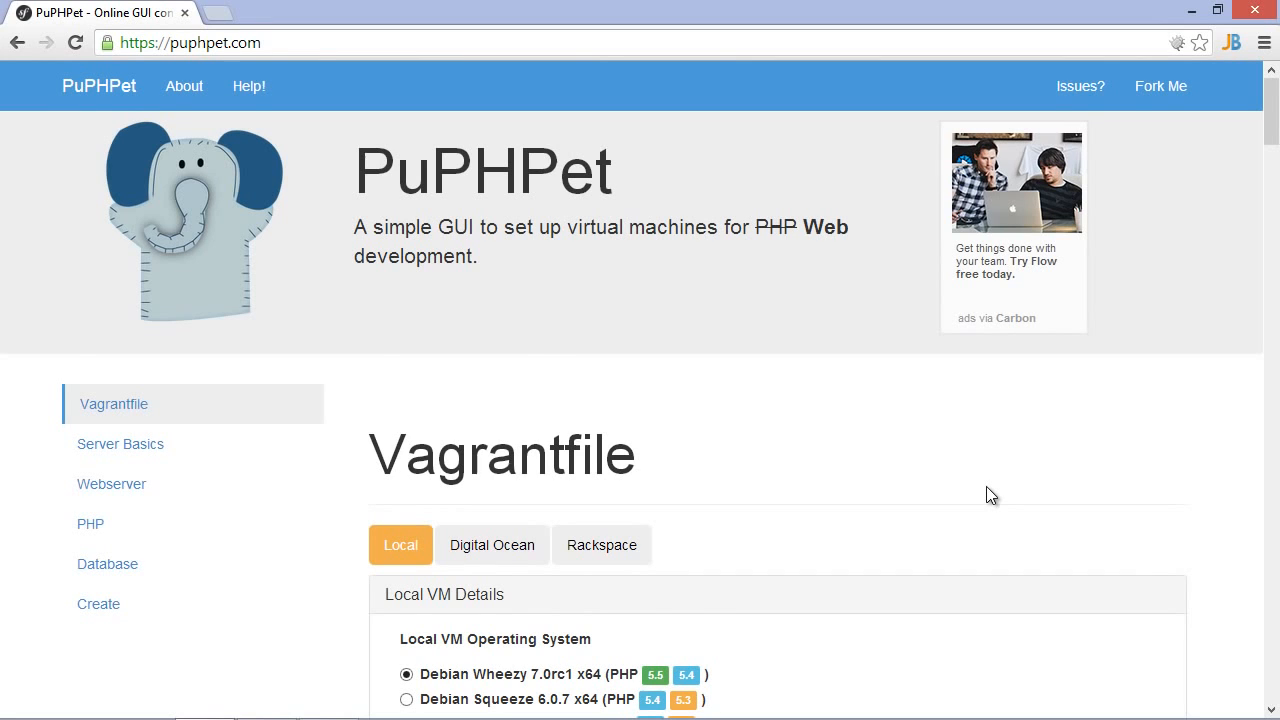
# Set PuPHPet's Local VM Memory to 1021 MB and review the Server Basics packages.
pyautogui.scroll(-3)
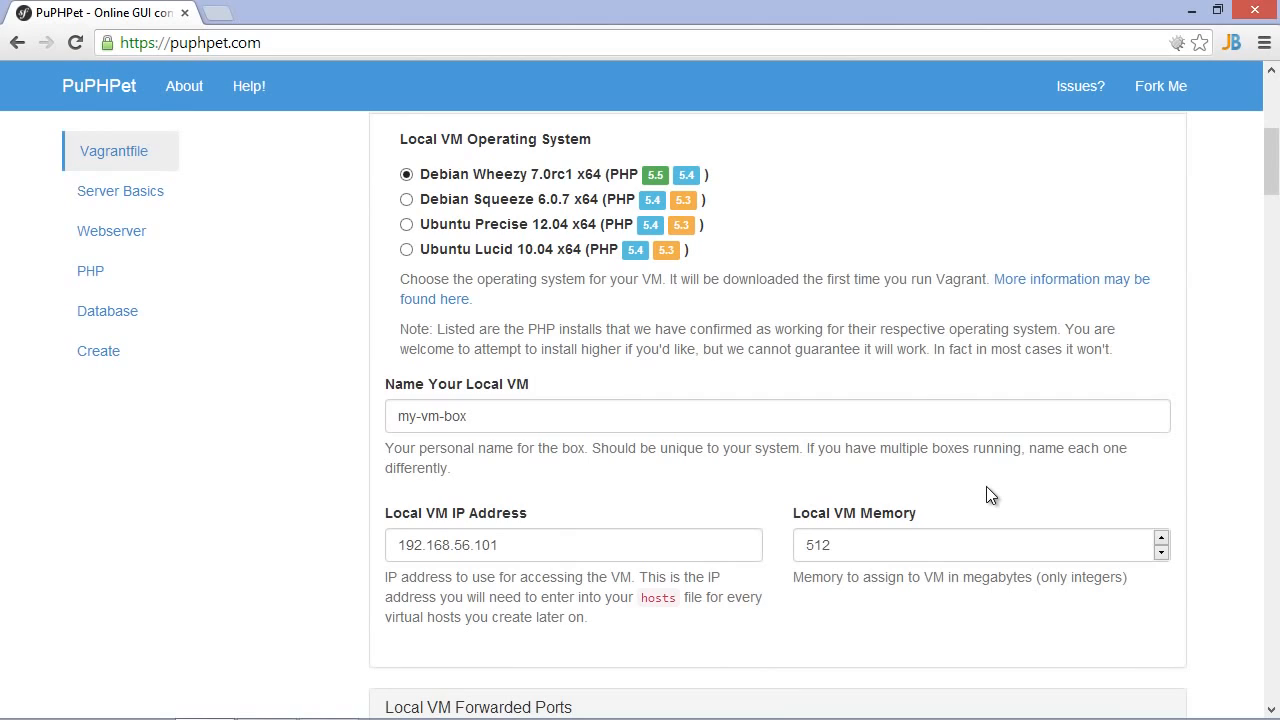
pyautogui.moveTo(964, 524)
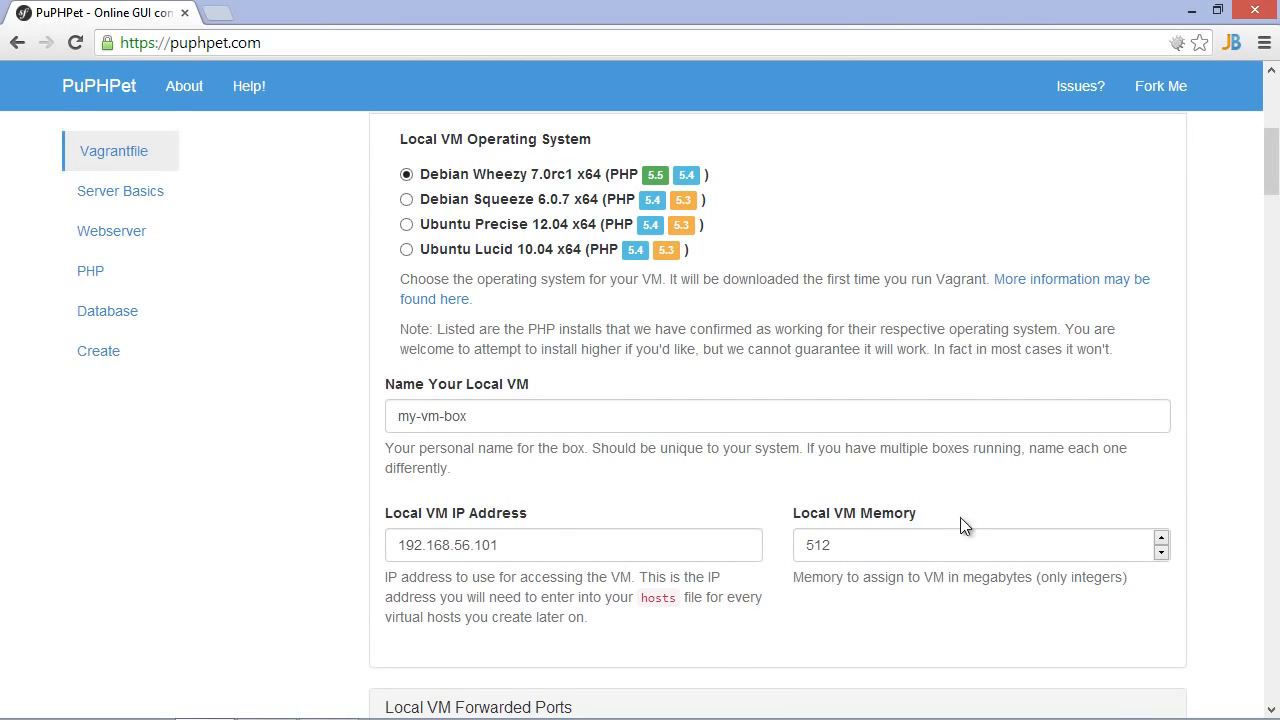
pyautogui.write('102')
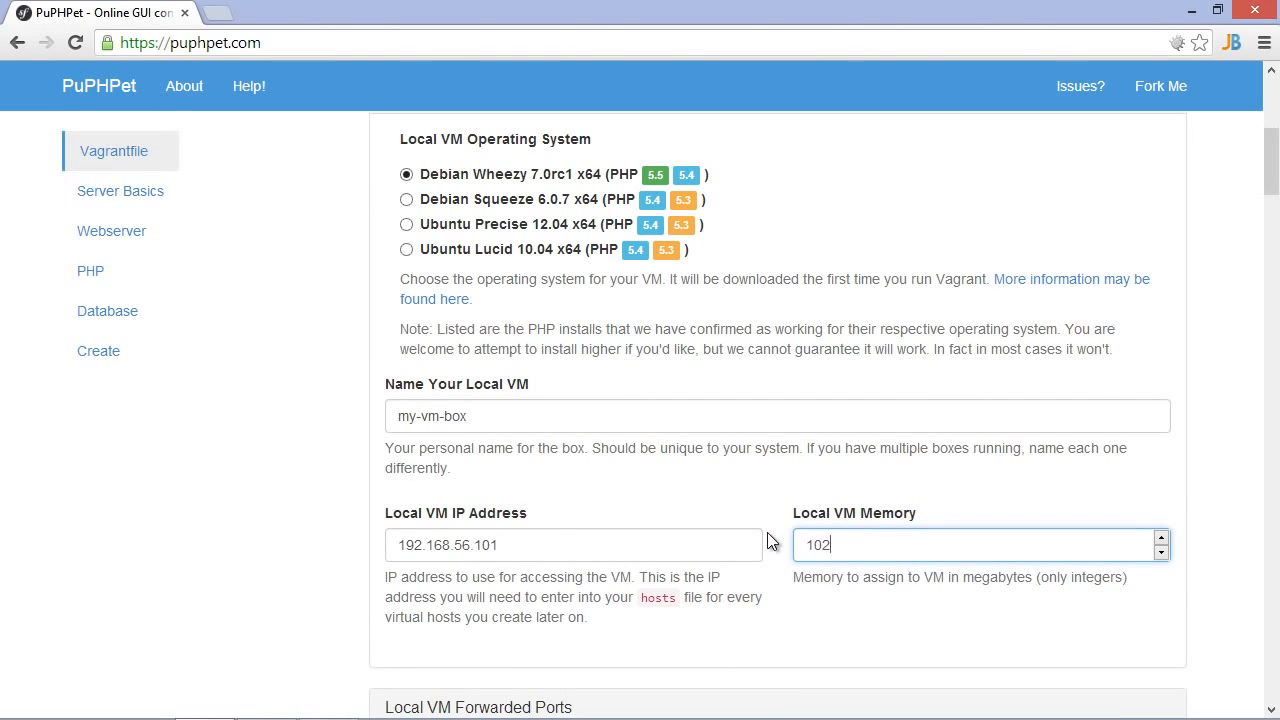
pyautogui.scroll(-3)
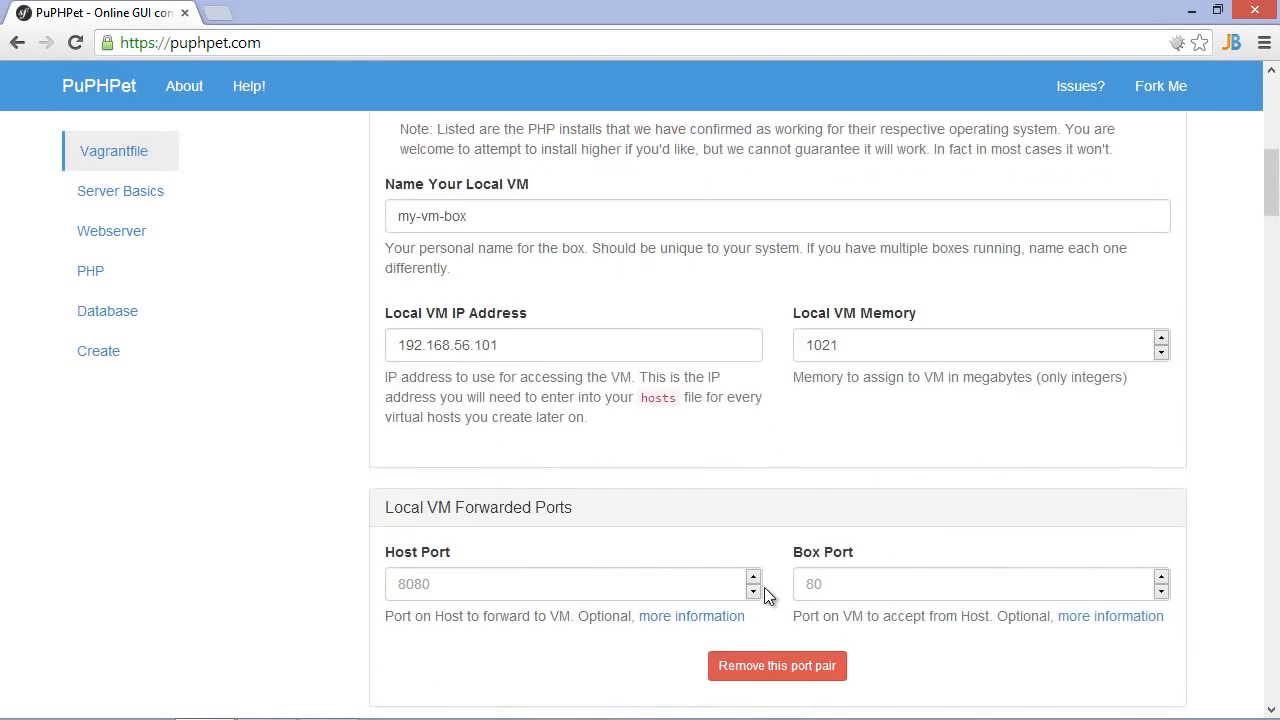
pyautogui.click(120, 192)
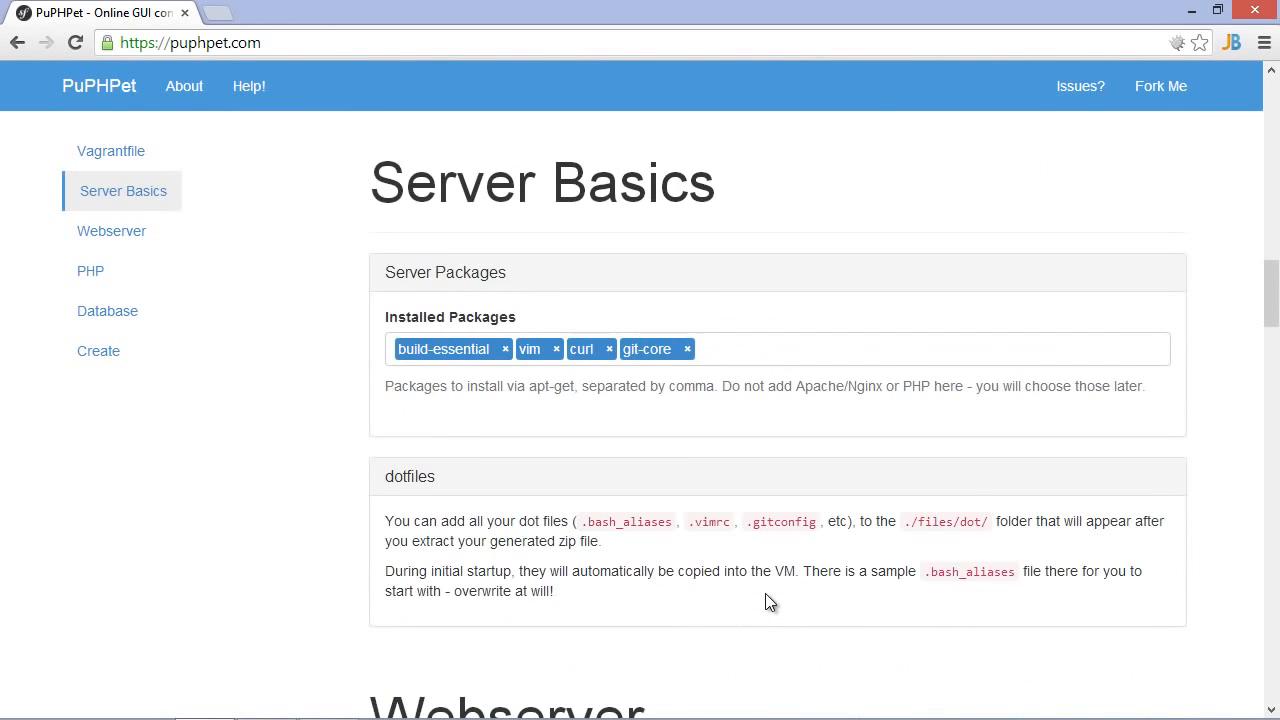
pyautogui.scroll(-3)
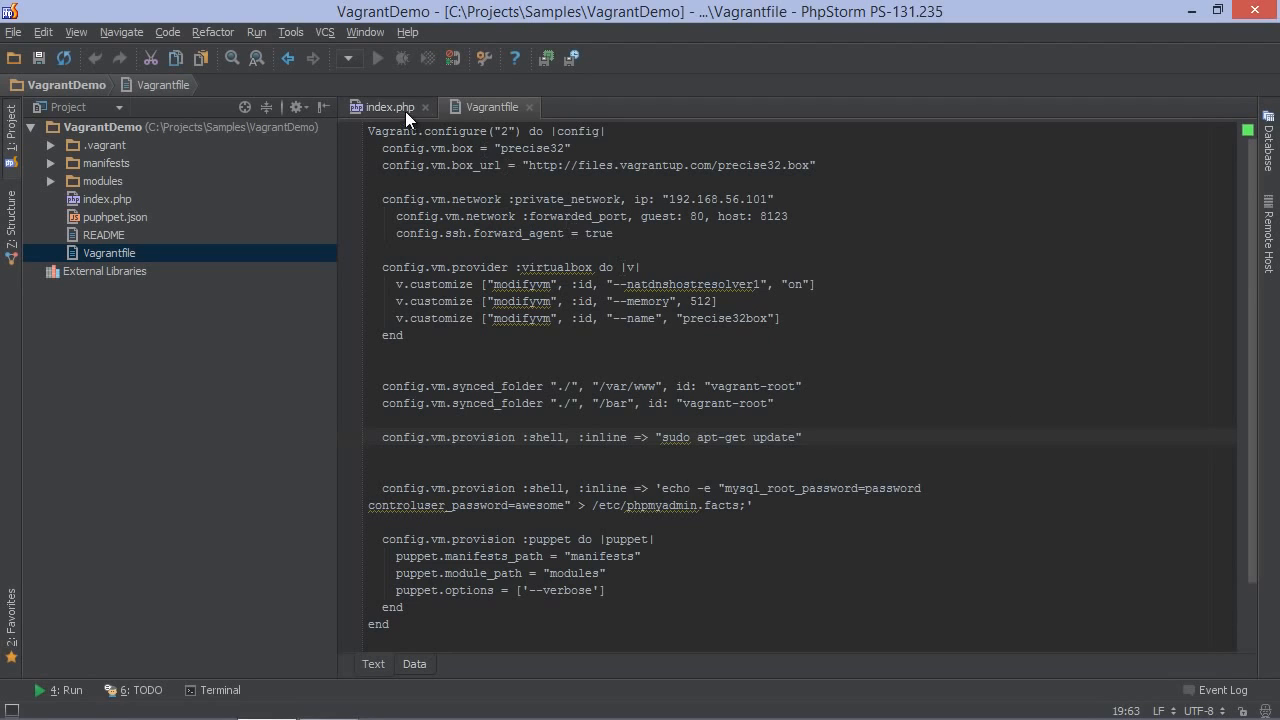
# Show the VagrantDemo index.php with its phpinfo() call and return to the desktop.
pyautogui.click(388, 108)
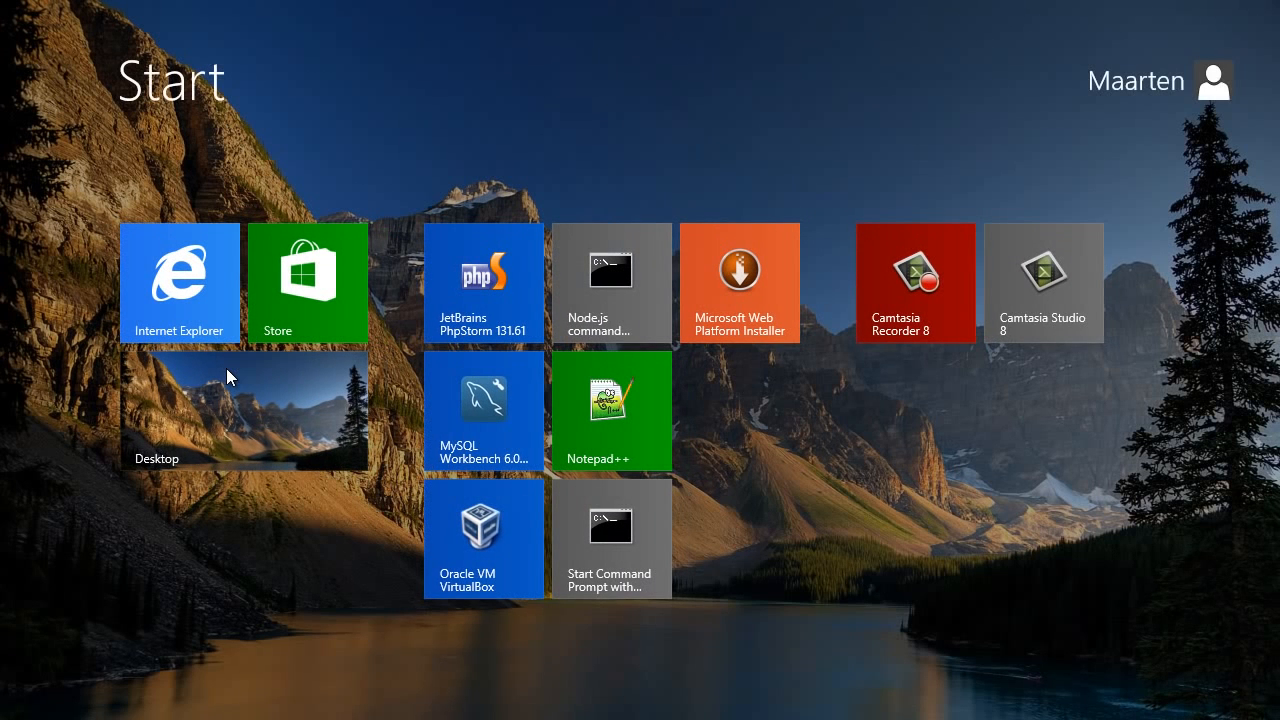
pyautogui.click(484, 282)
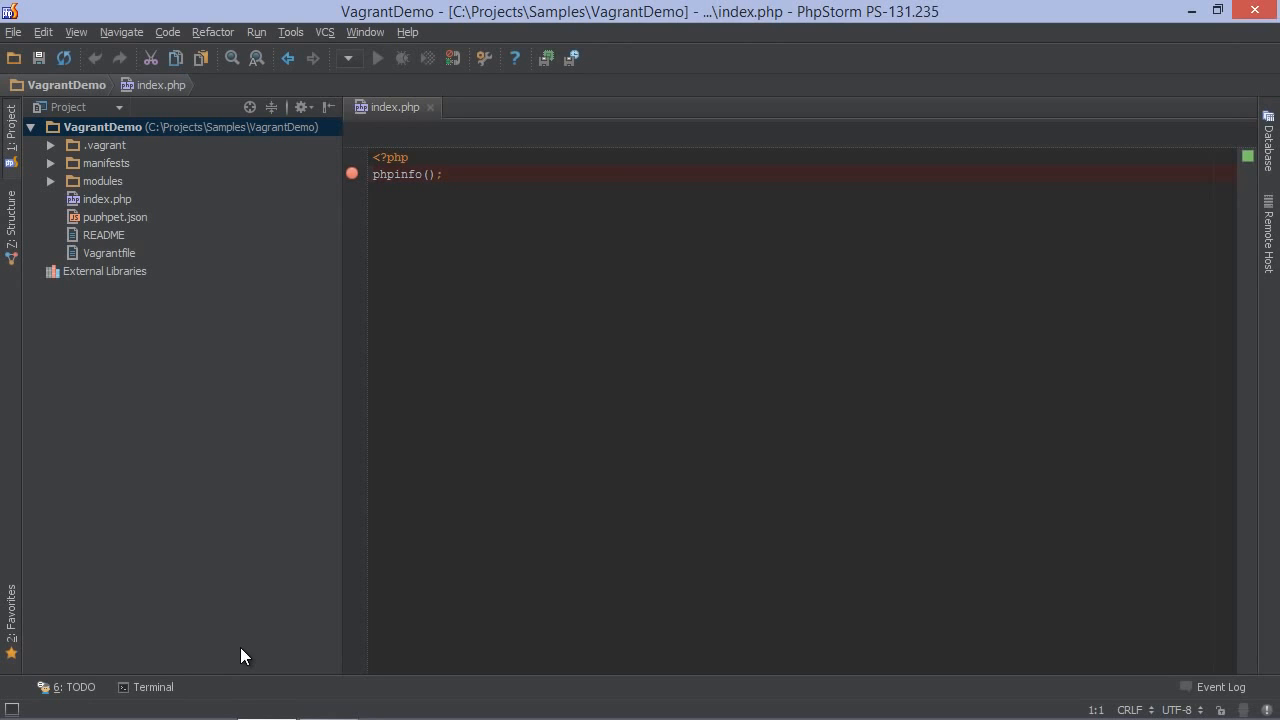
# Point the Restart Apache remote SSH tool at the Current Vagrant machine in Settings.
pyautogui.click(444, 174)
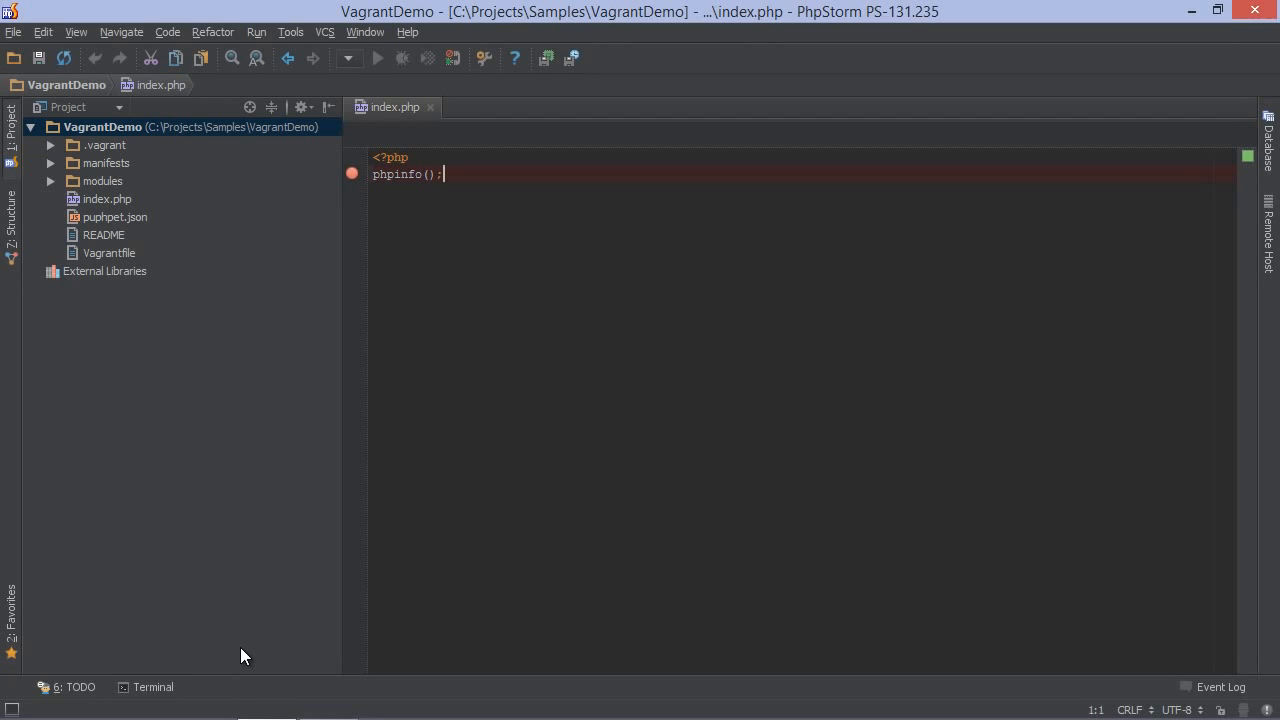
pyautogui.press('Ctrl+Alt+S')
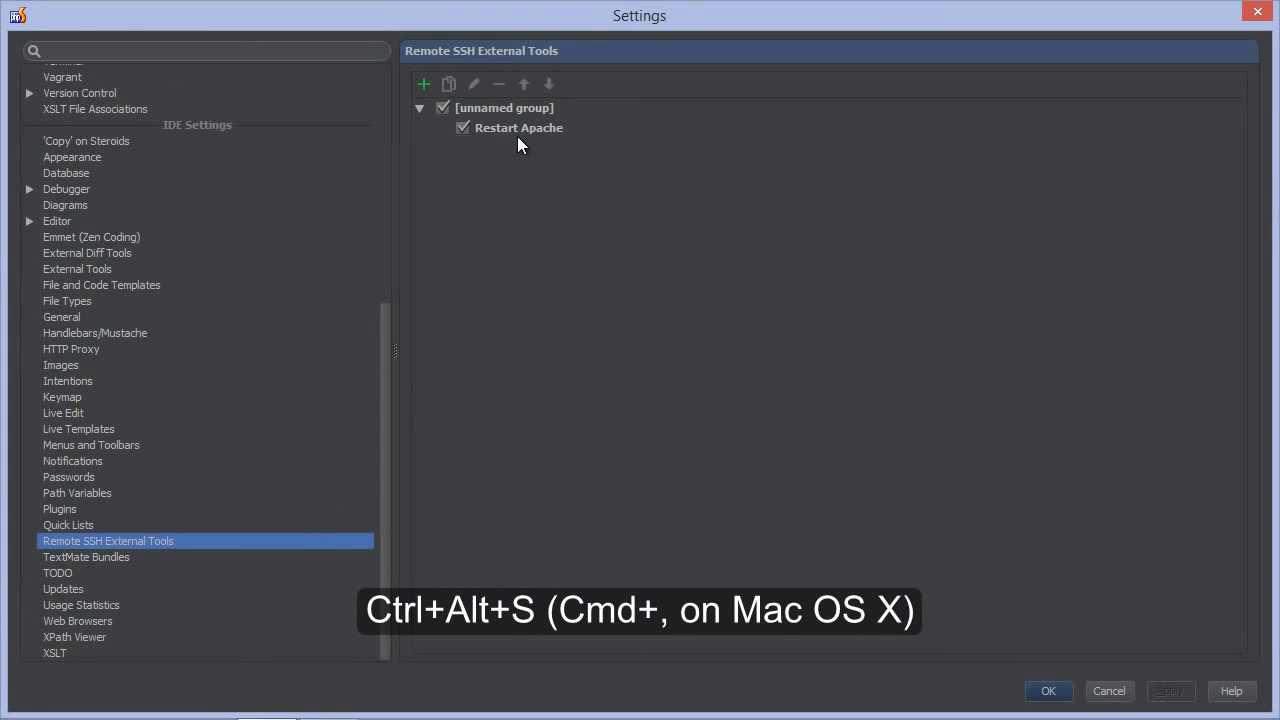
pyautogui.click(518, 128)
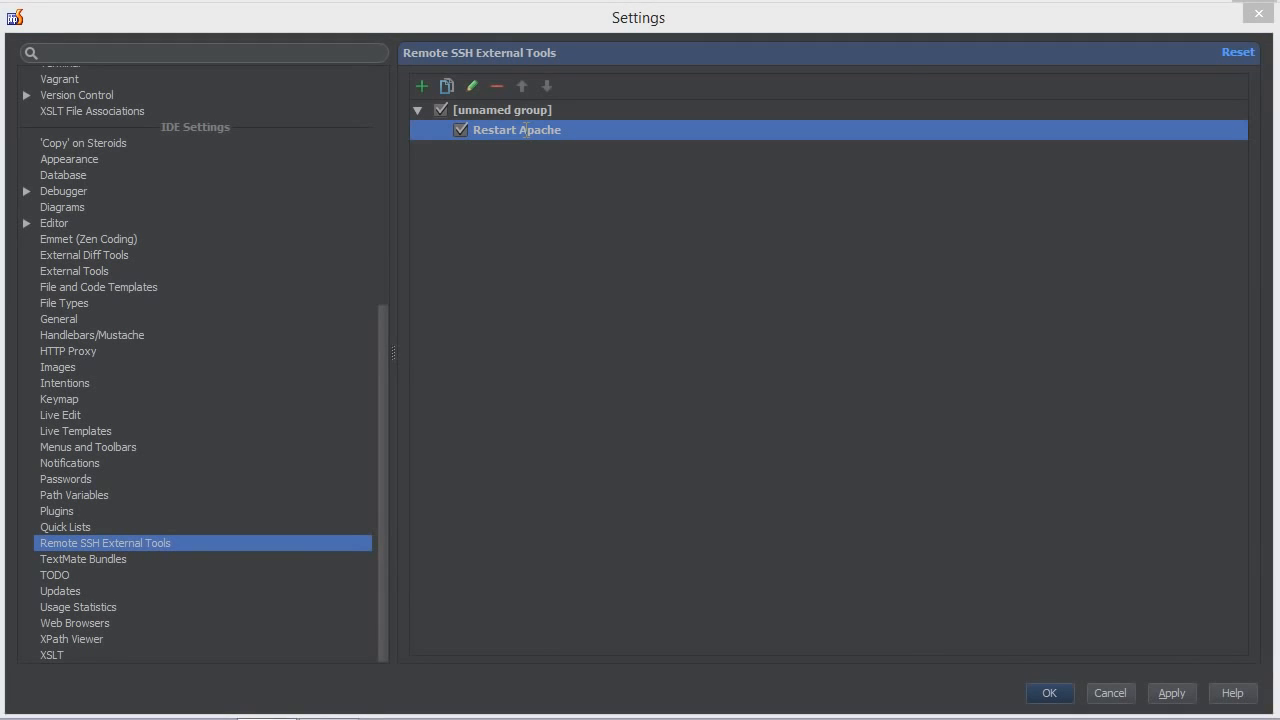
pyautogui.click(472, 86)
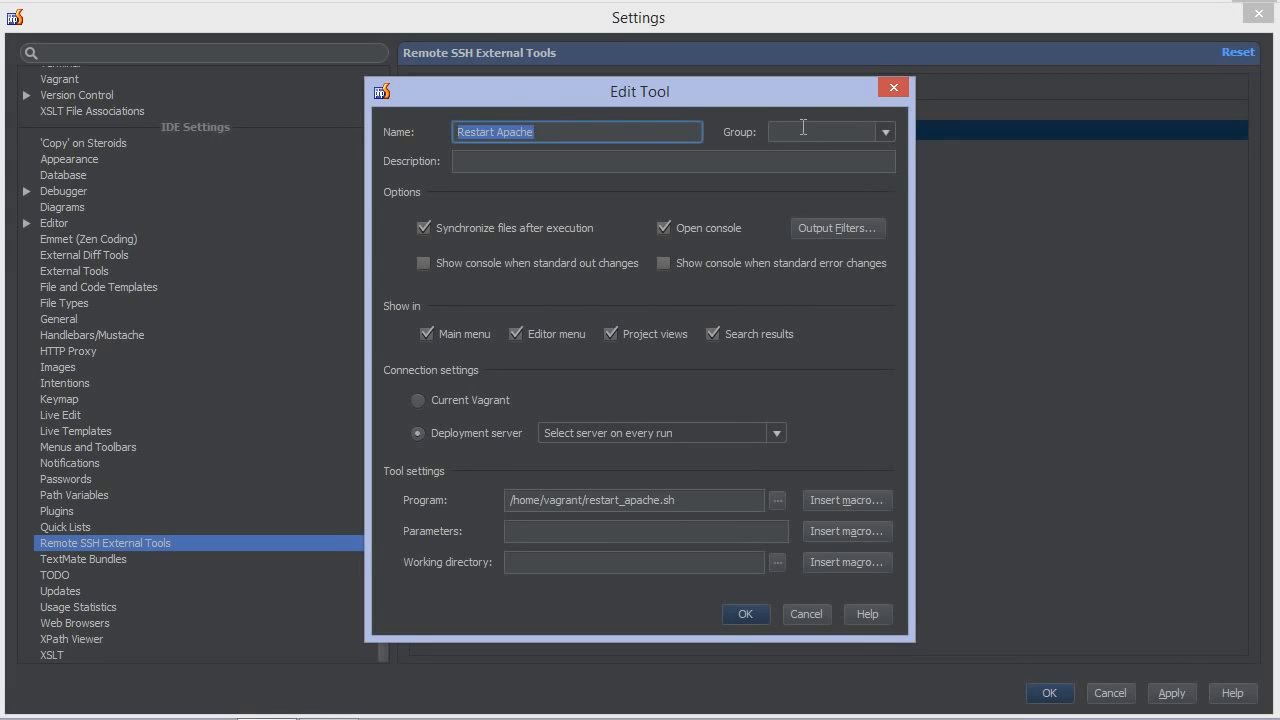
pyautogui.click(418, 400)
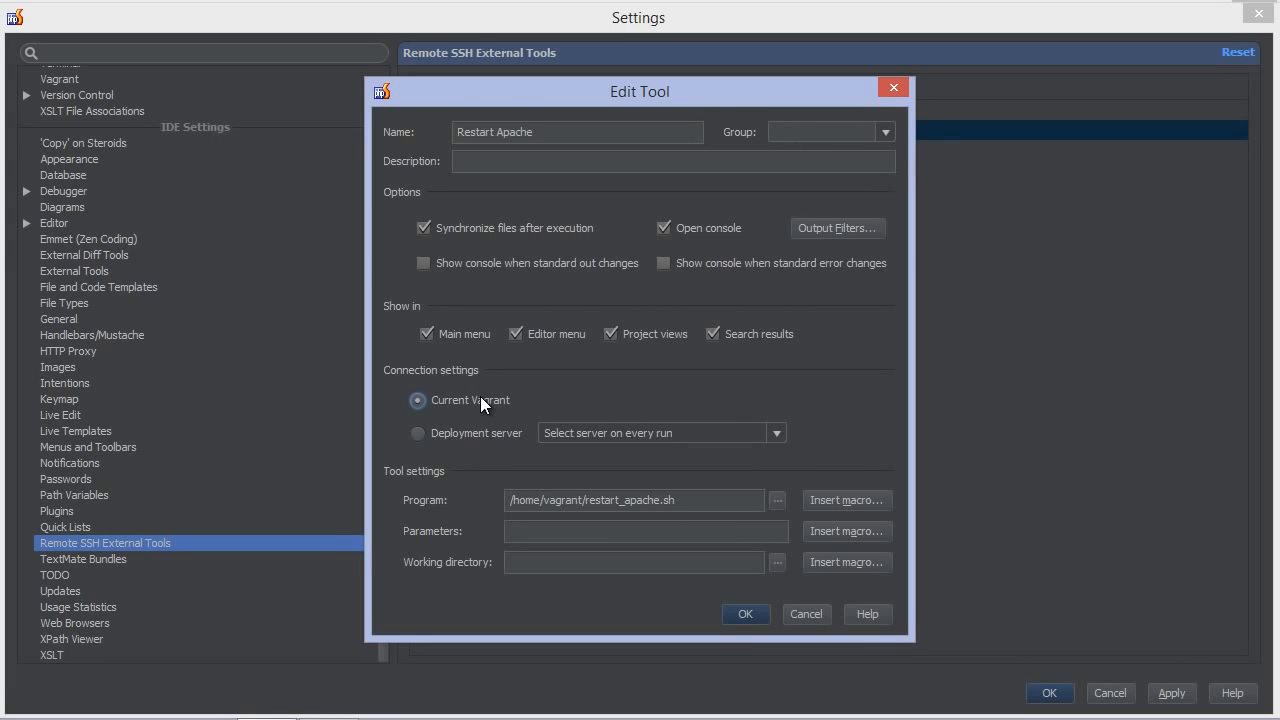
pyautogui.click(744, 614)
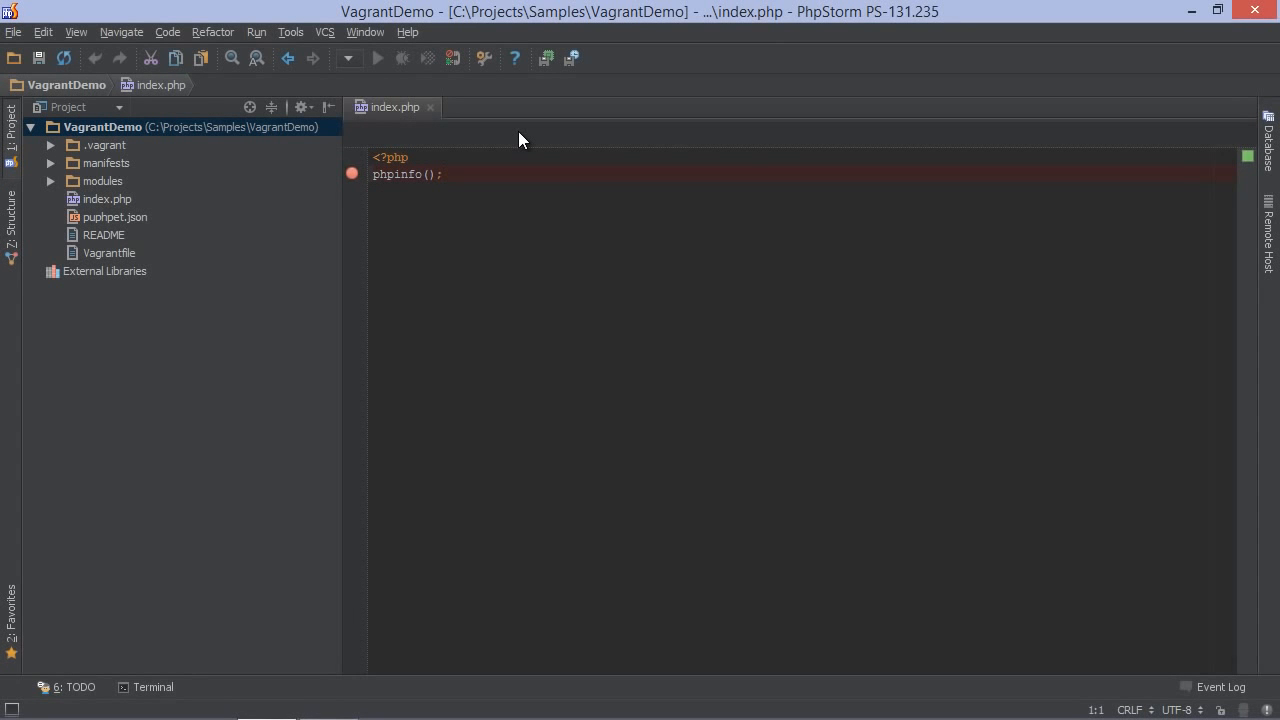
# Run the Restart Apache remote tool from the Tools menu, trusting the host, so apache2 restarts on the VM.
pyautogui.click(292, 32)
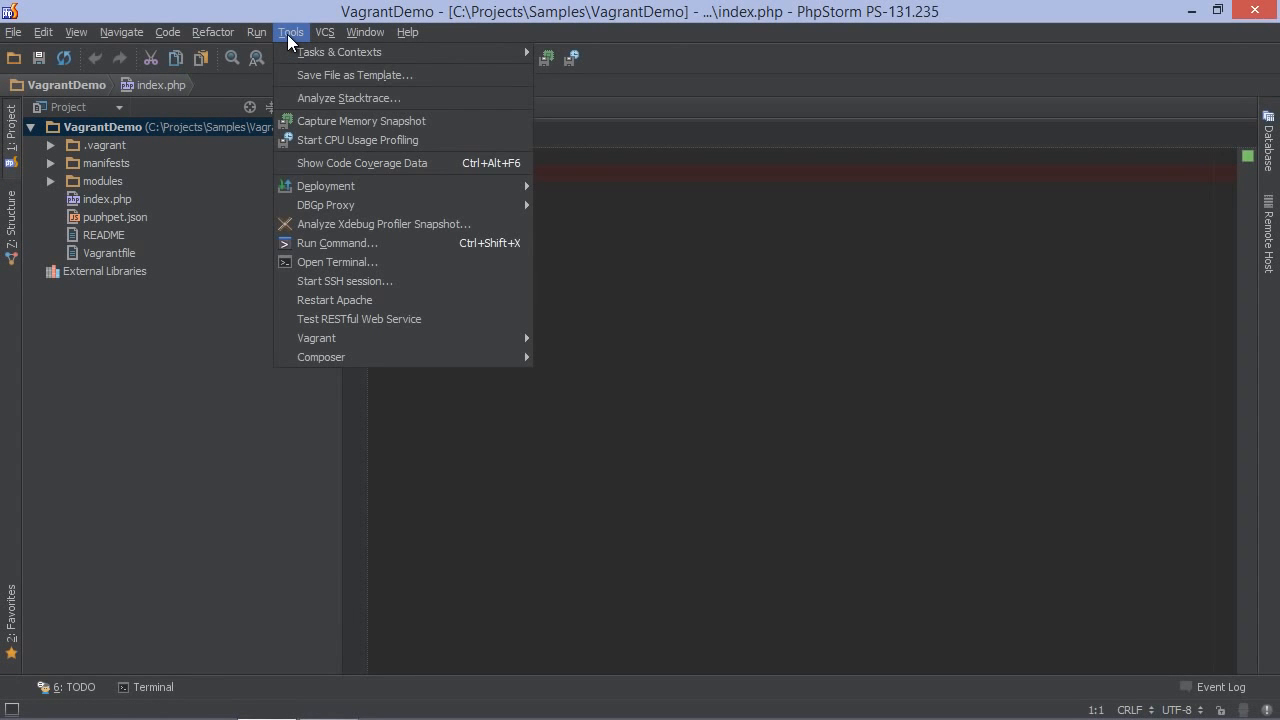
pyautogui.moveTo(350, 300)
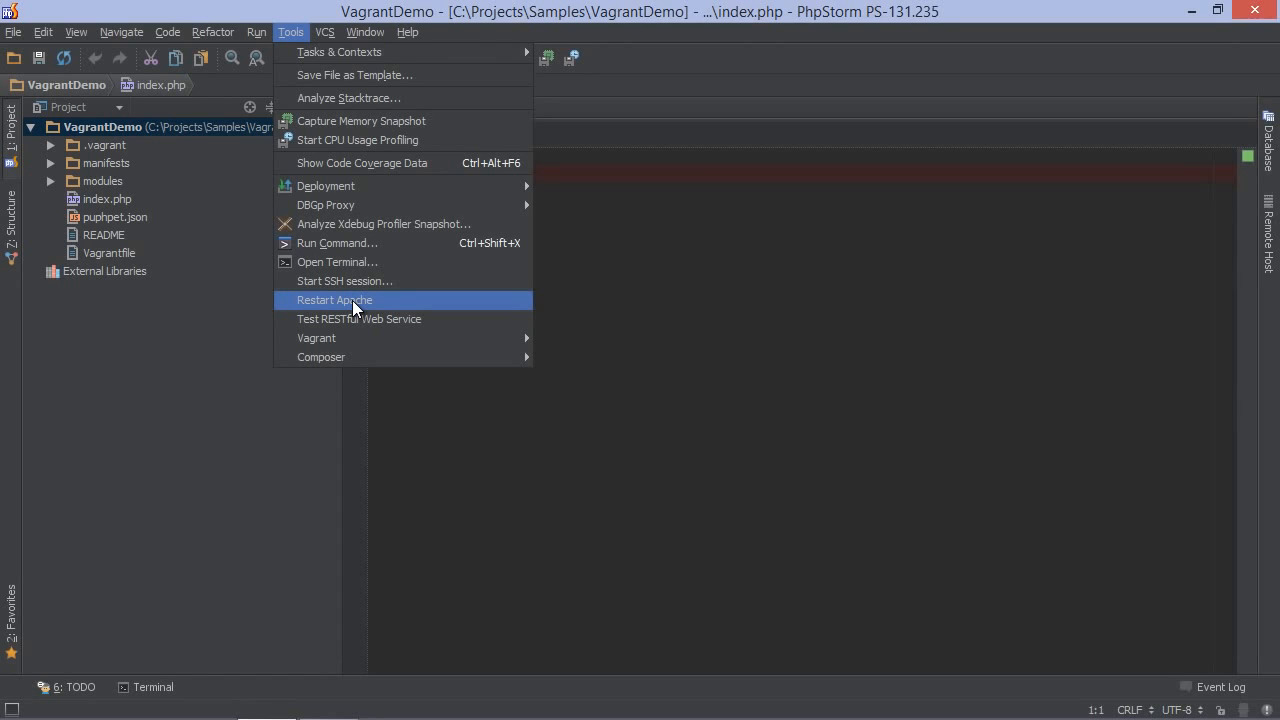
pyautogui.click(334, 300)
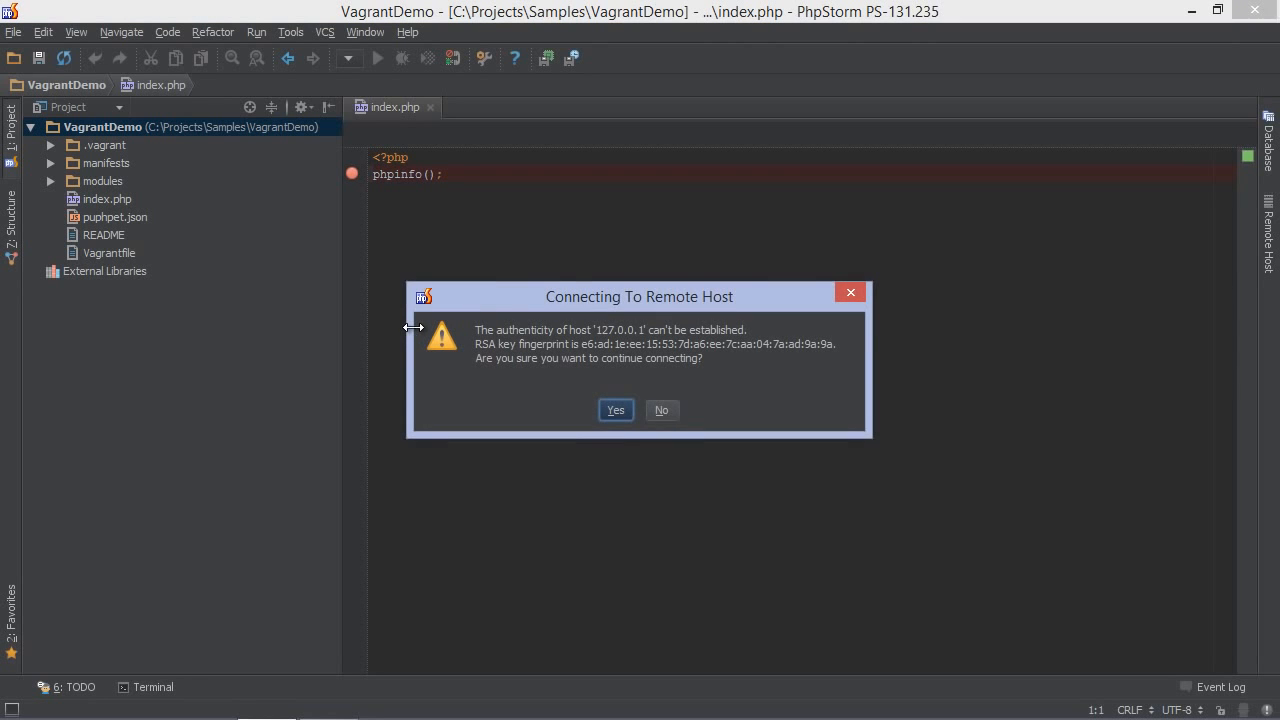
pyautogui.click(616, 410)
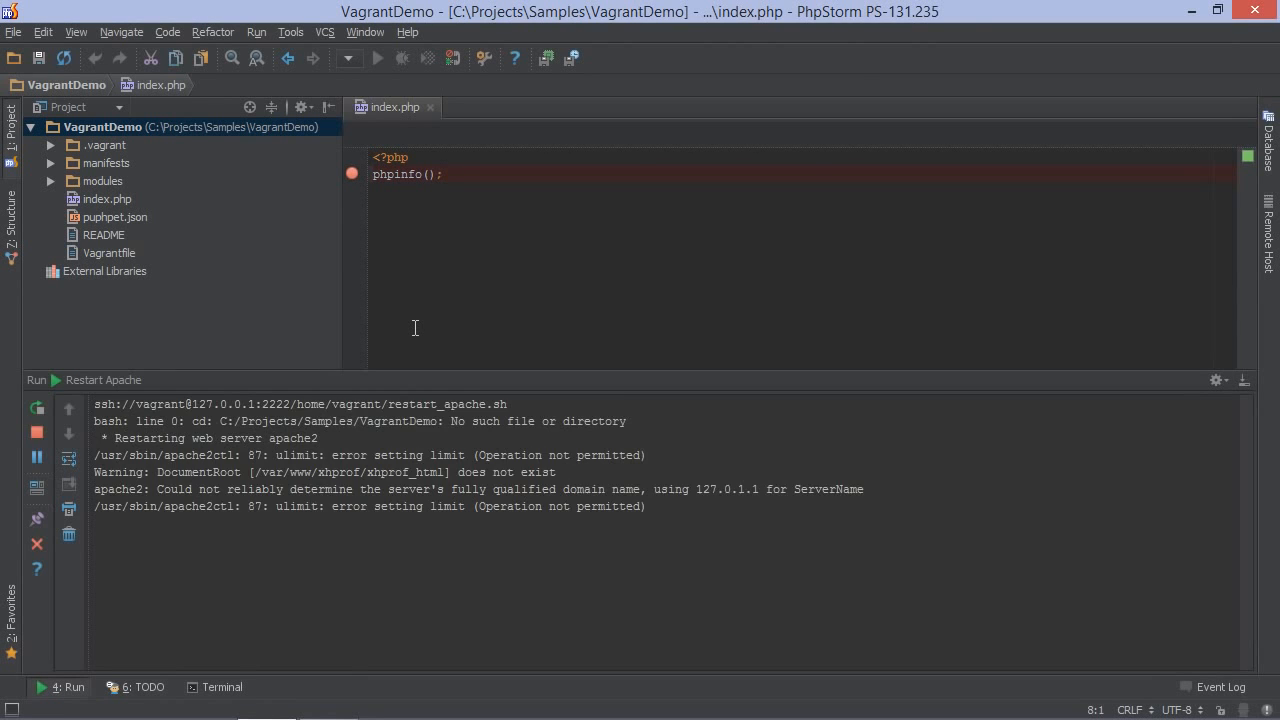